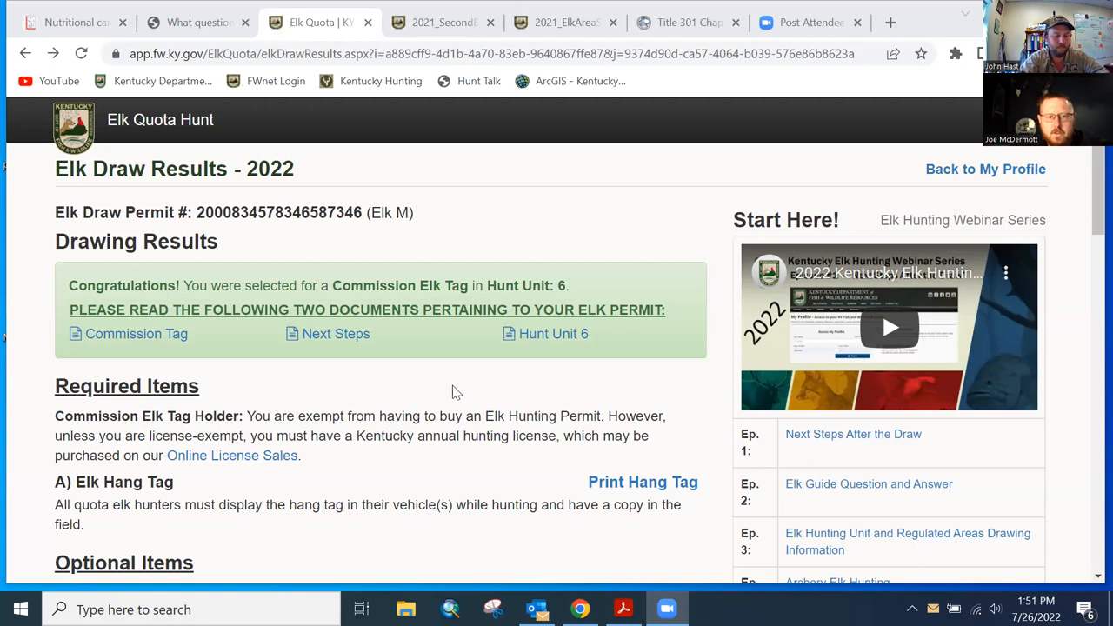
{"action": "mouse_move", "coordinate": [485, 285]}
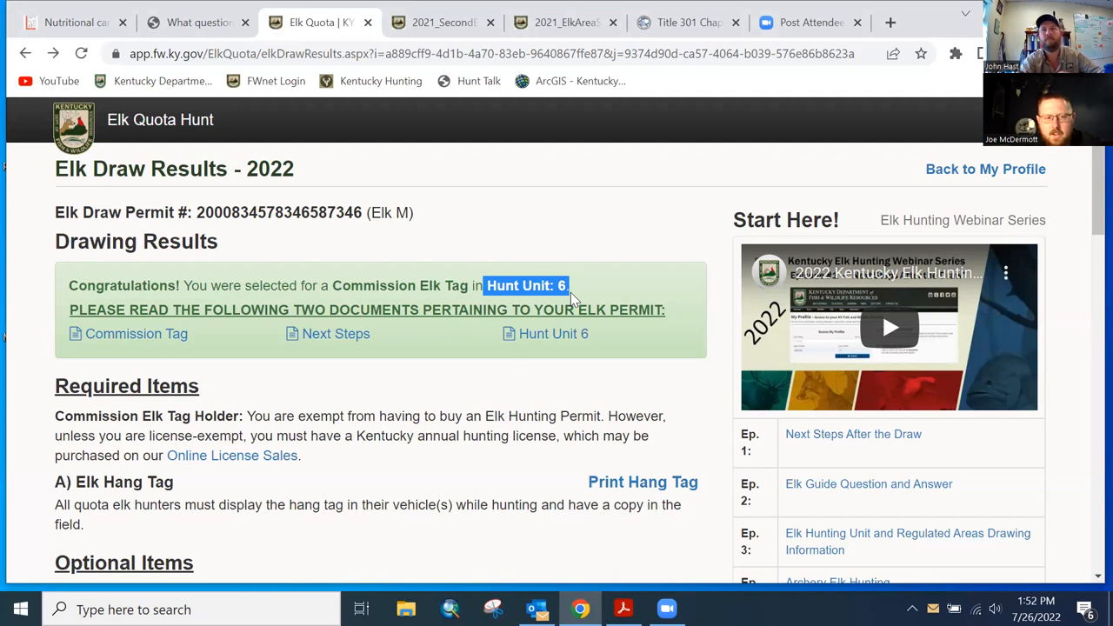
{"action": "mouse_move", "coordinate": [462, 389]}
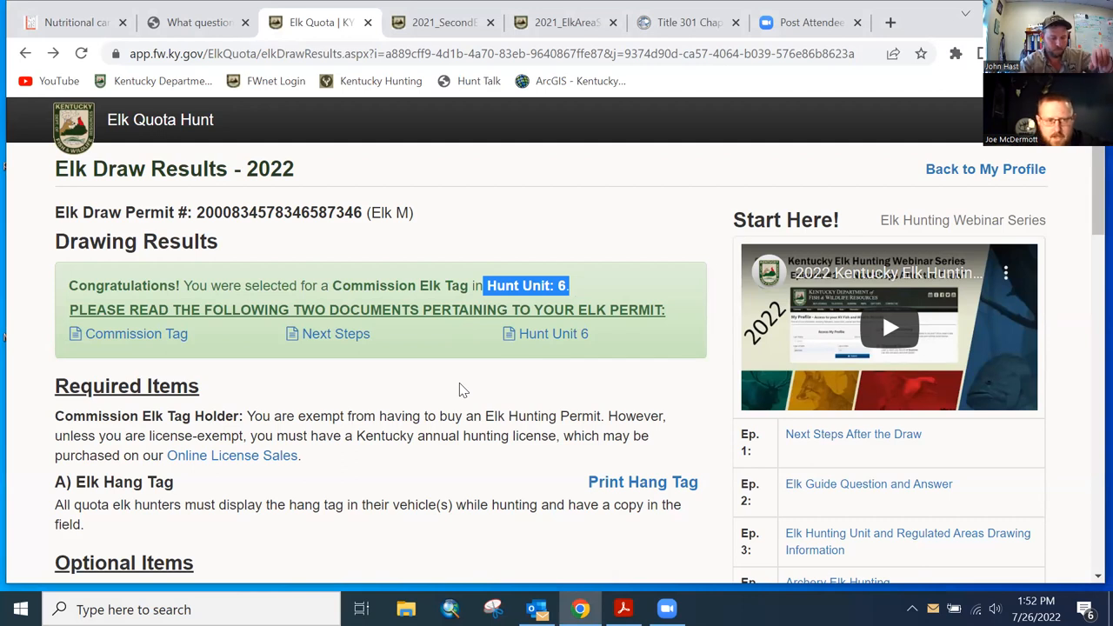
Scroll the draw results page and open the Regulated Areas list
{"action": "scroll", "scroll_direction": "down", "scroll_amount": 3}
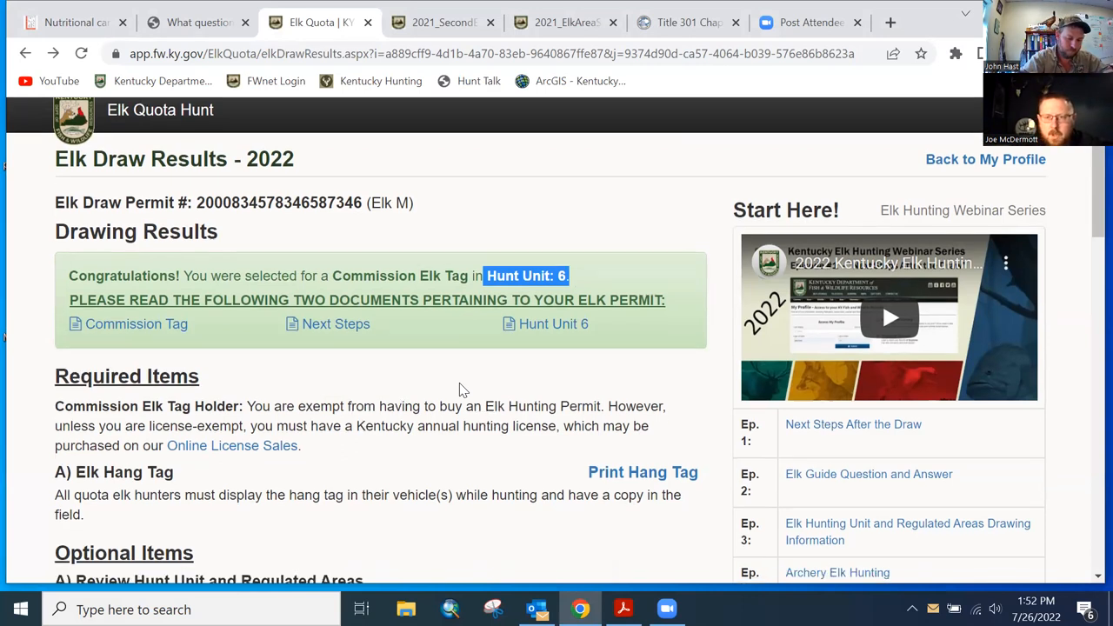
{"action": "scroll", "scroll_direction": "down", "scroll_amount": 3}
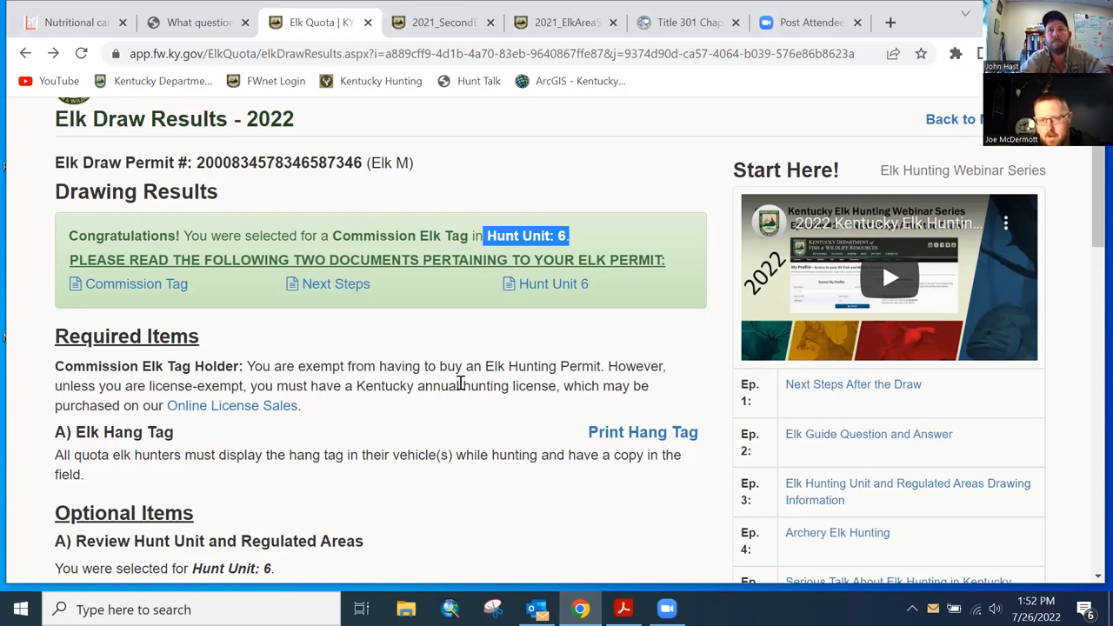
{"action": "scroll", "scroll_direction": "down", "scroll_amount": 3}
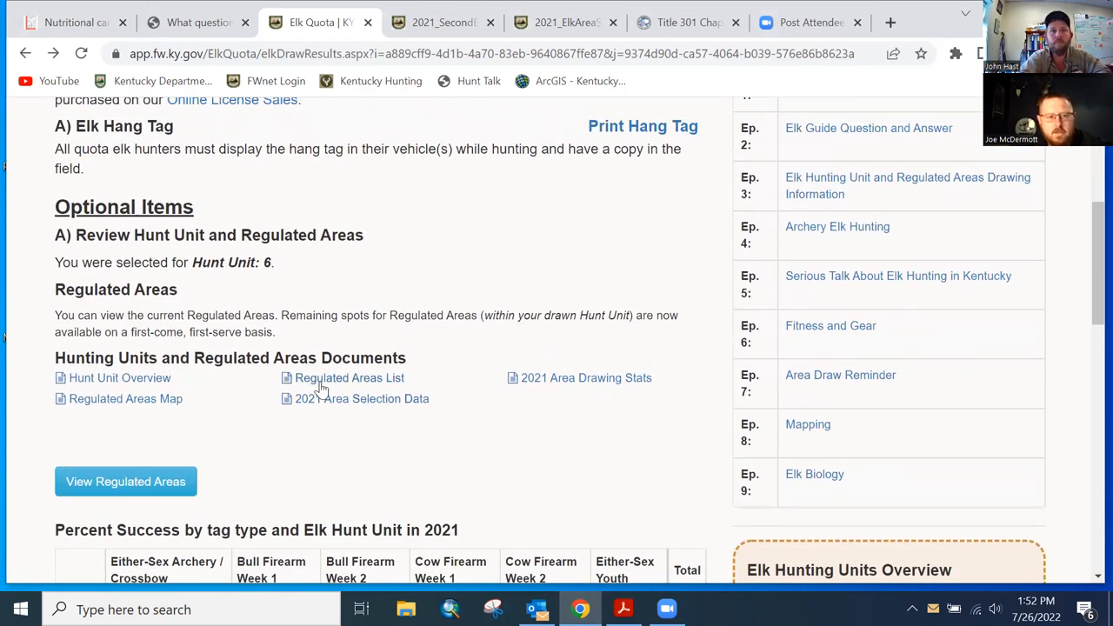
{"action": "left_click", "coordinate": [349, 377]}
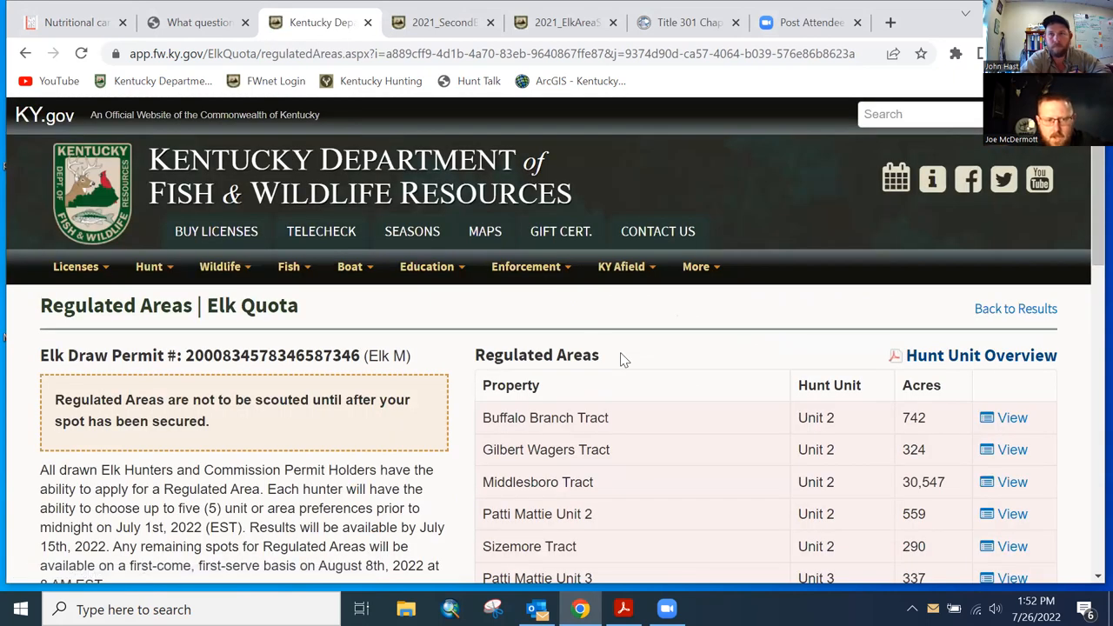
Scroll the Regulated Areas table to the Unit 6 rows and open Tug Fork RA
{"action": "scroll", "scroll_direction": "down", "scroll_amount": 3}
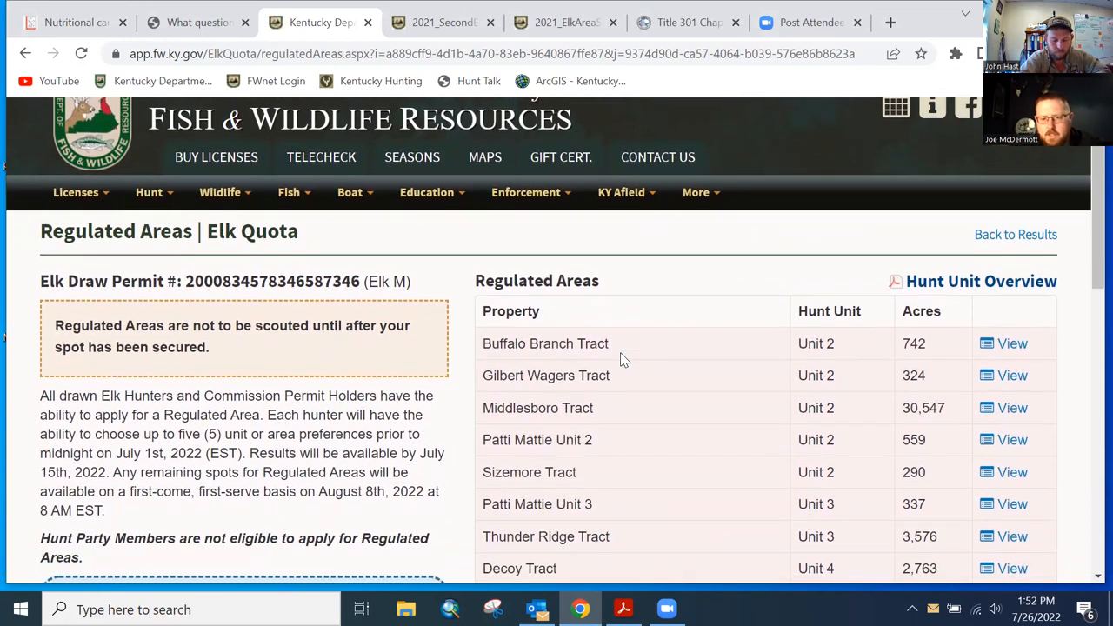
{"action": "scroll", "scroll_direction": "down", "scroll_amount": 3}
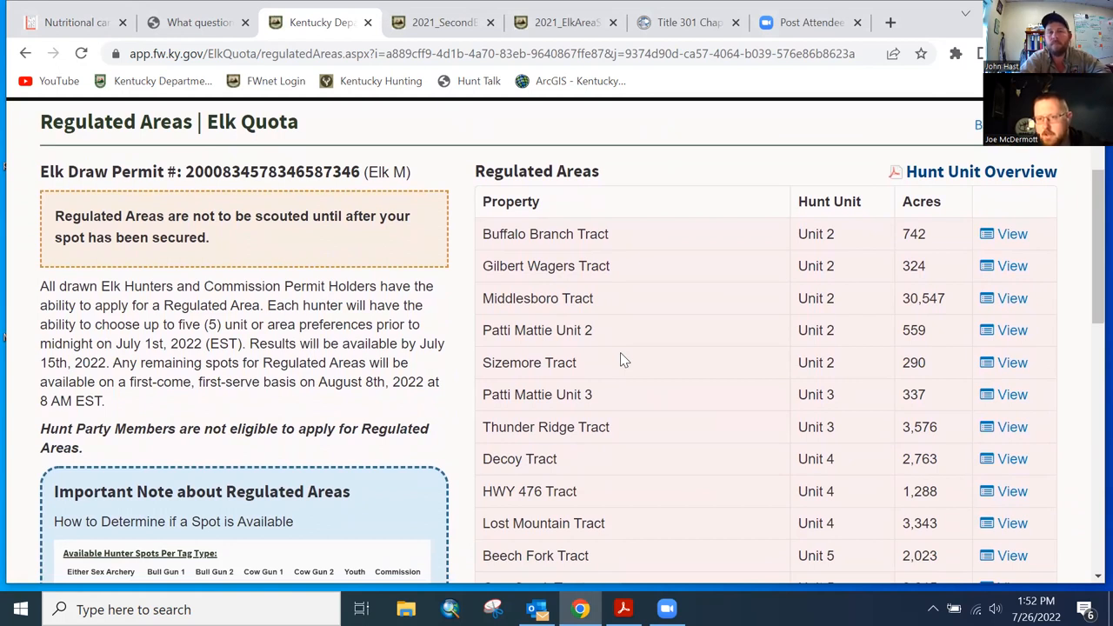
{"action": "scroll", "scroll_direction": "down", "scroll_amount": 3}
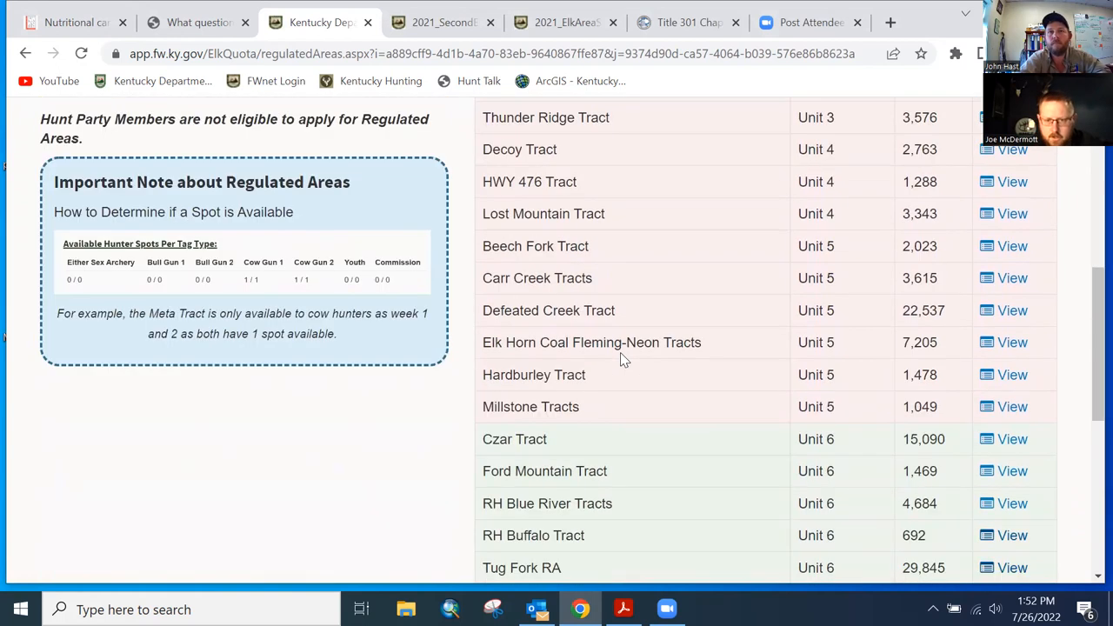
{"action": "scroll", "scroll_direction": "down", "scroll_amount": 3}
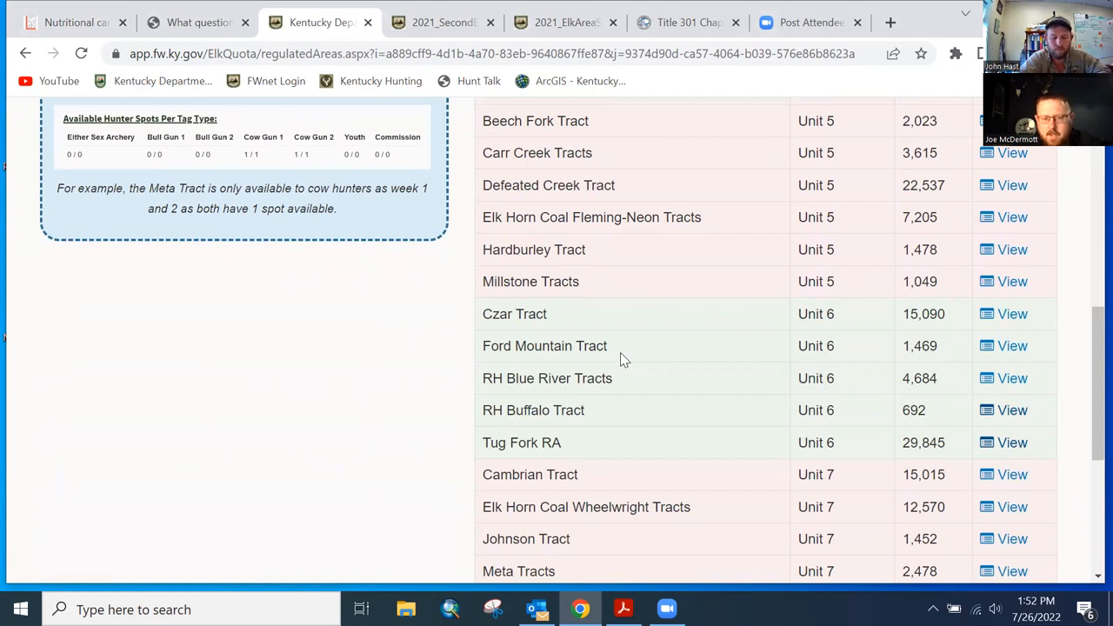
{"action": "mouse_move", "coordinate": [878, 435]}
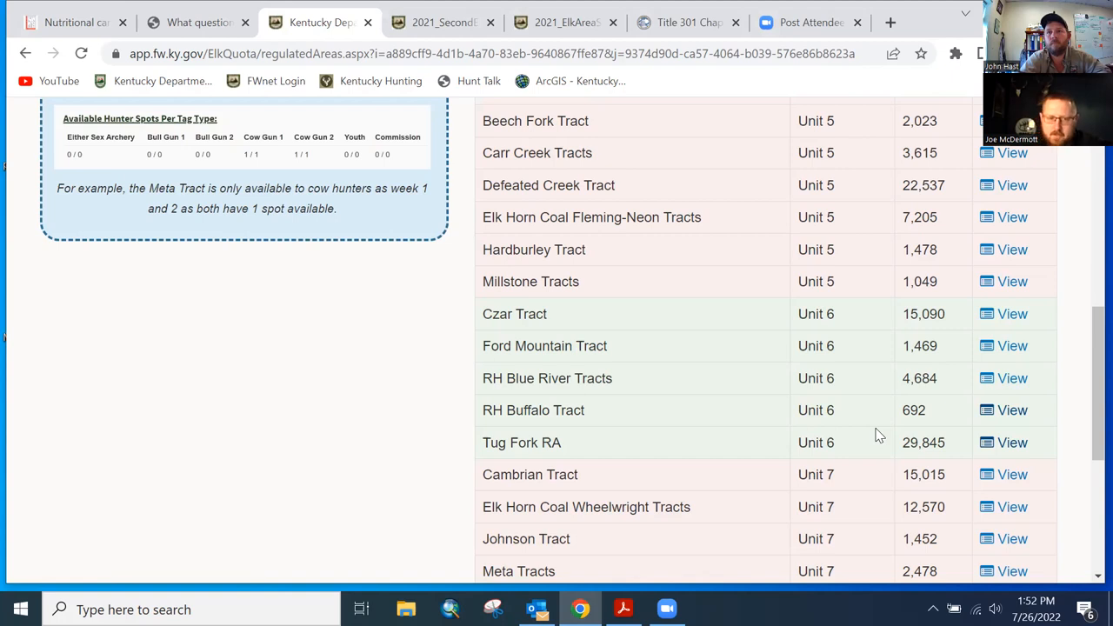
{"action": "left_click", "coordinate": [1011, 443]}
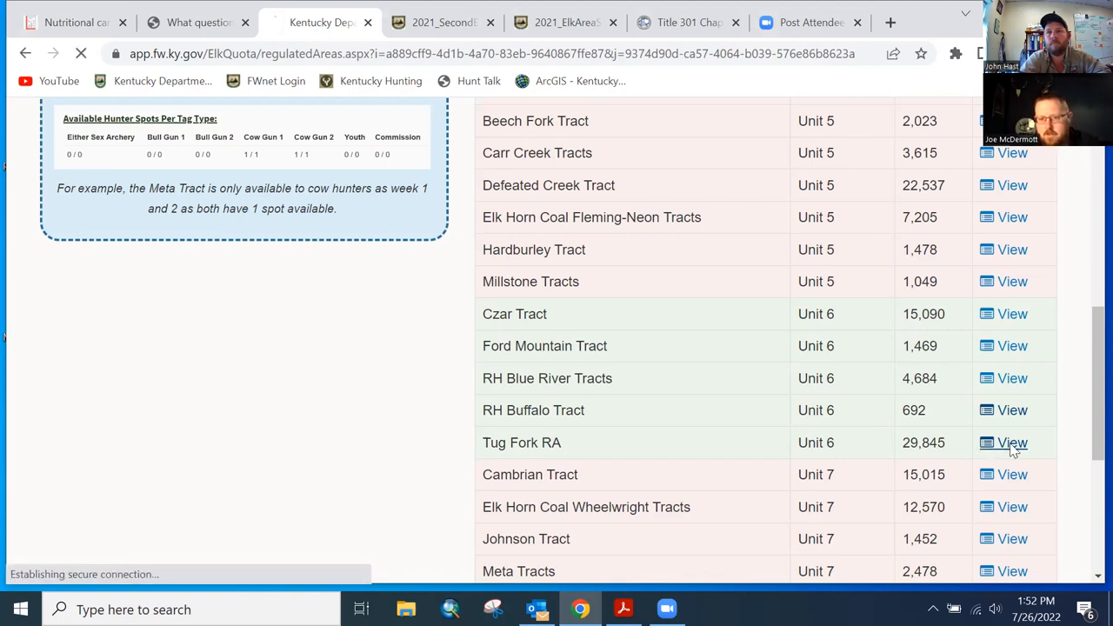
Load the Unit 6 Tug Fork RA sign-up page and review its contact, location and harvest details
{"action": "left_click", "coordinate": [1011, 443]}
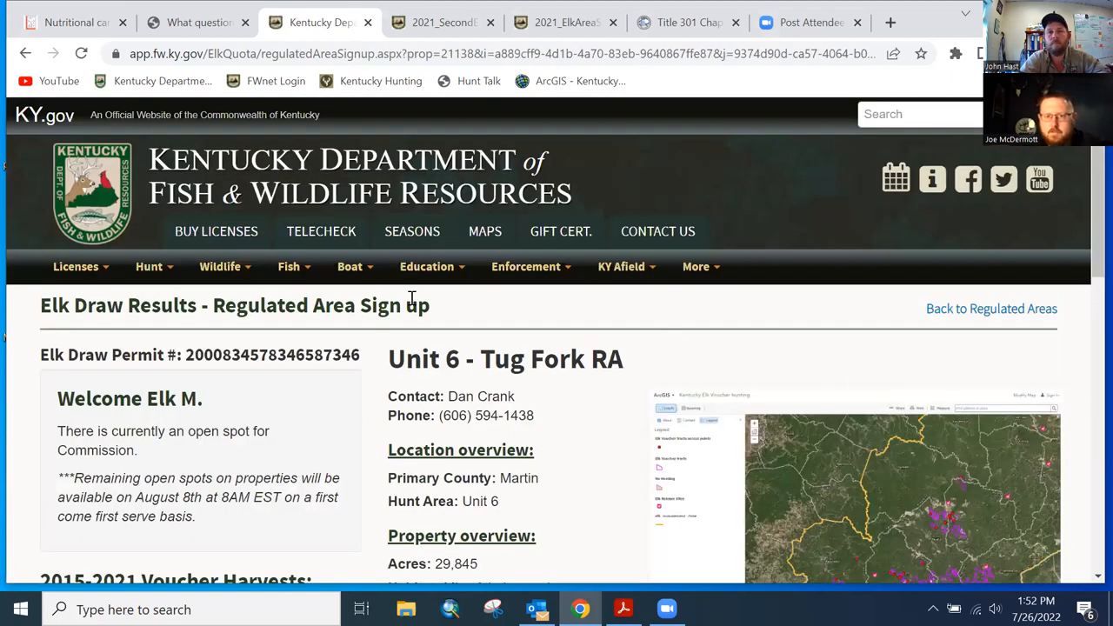
{"action": "scroll", "scroll_direction": "down", "scroll_amount": 3}
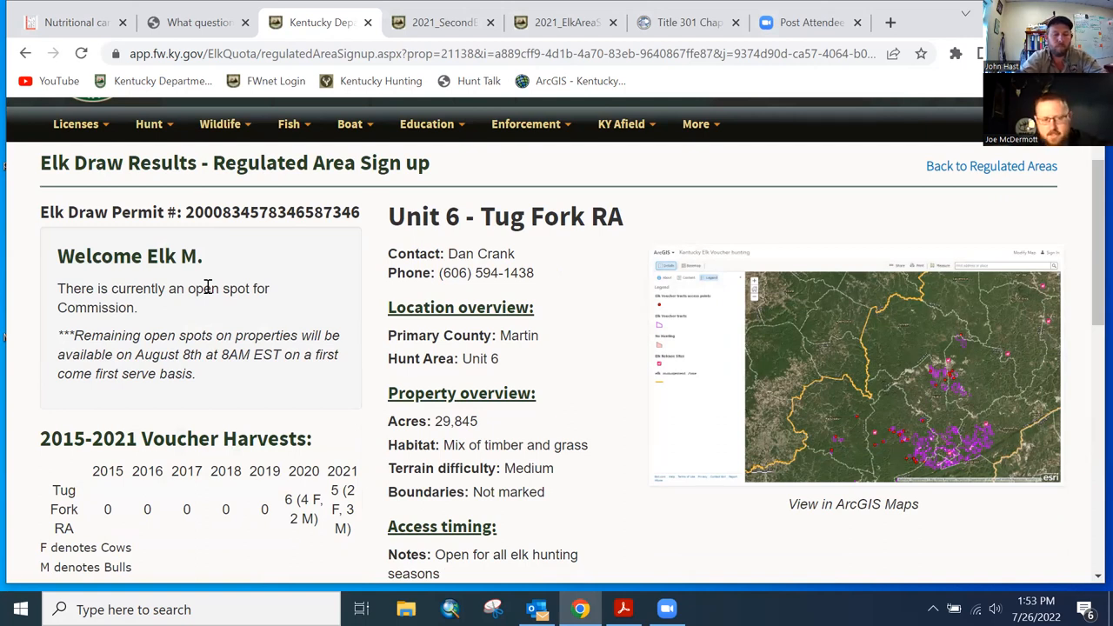
{"action": "scroll", "scroll_direction": "down", "scroll_amount": 3}
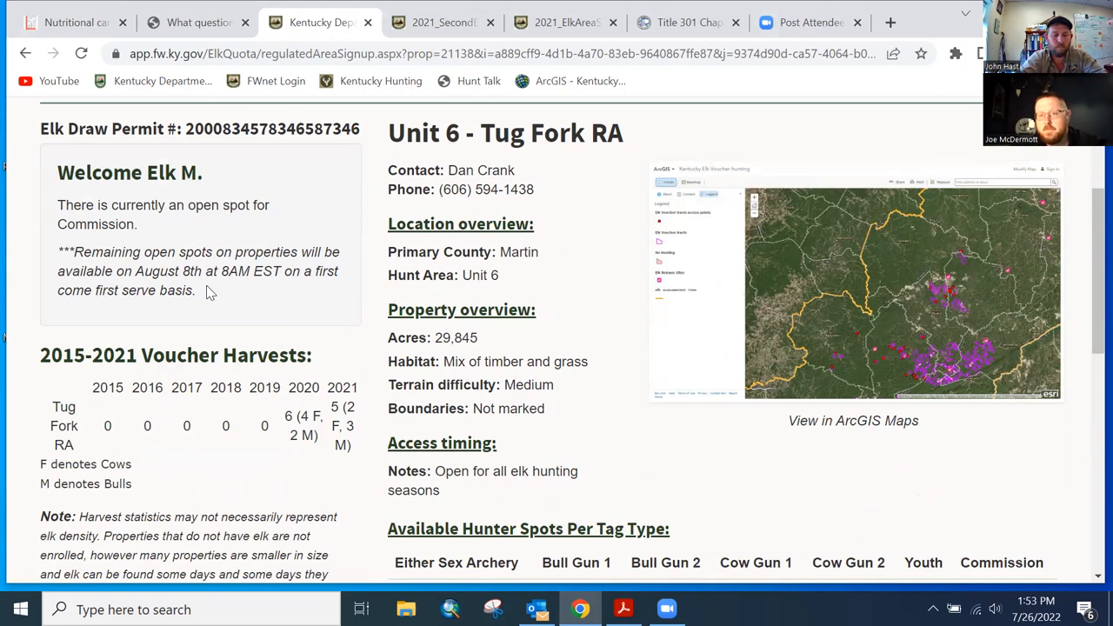
{"action": "scroll", "scroll_direction": "down", "scroll_amount": 3}
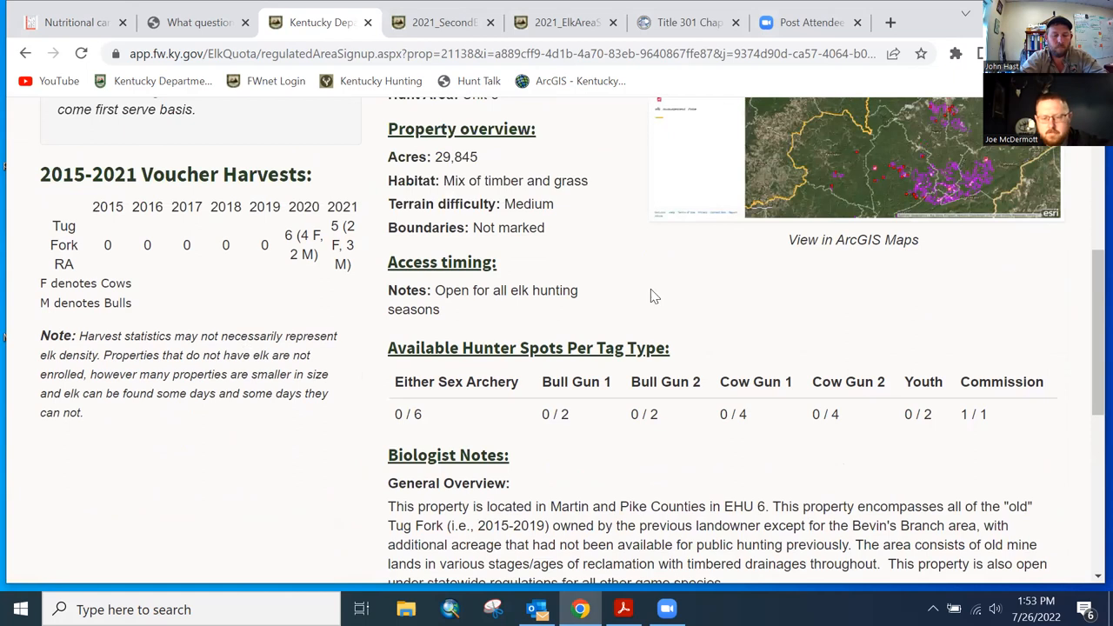
{"action": "mouse_move", "coordinate": [962, 433]}
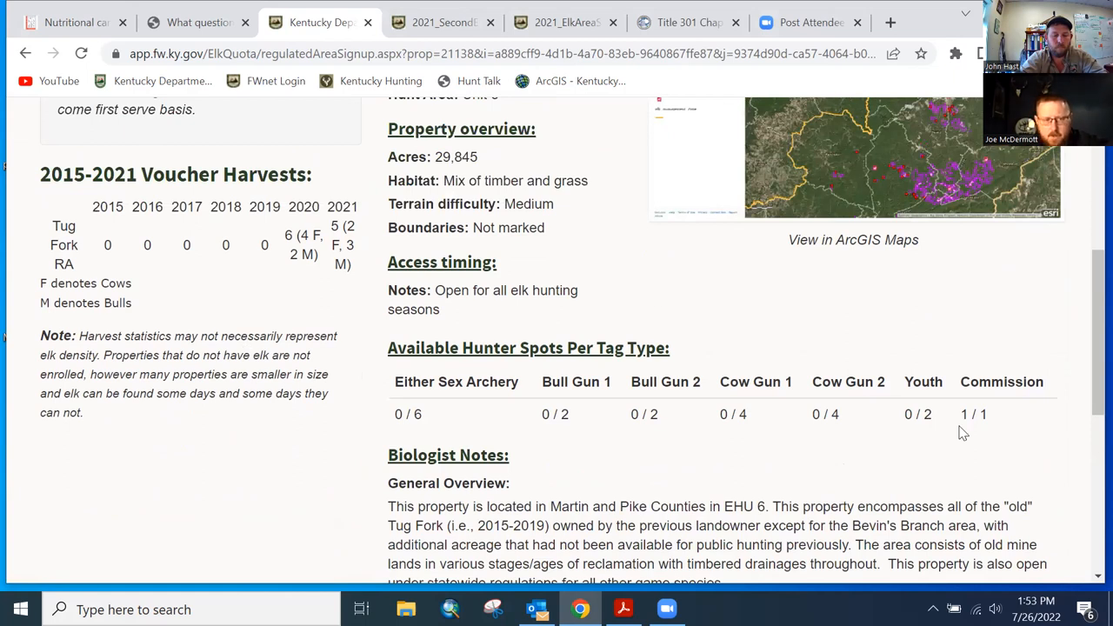
{"action": "mouse_move", "coordinate": [987, 415]}
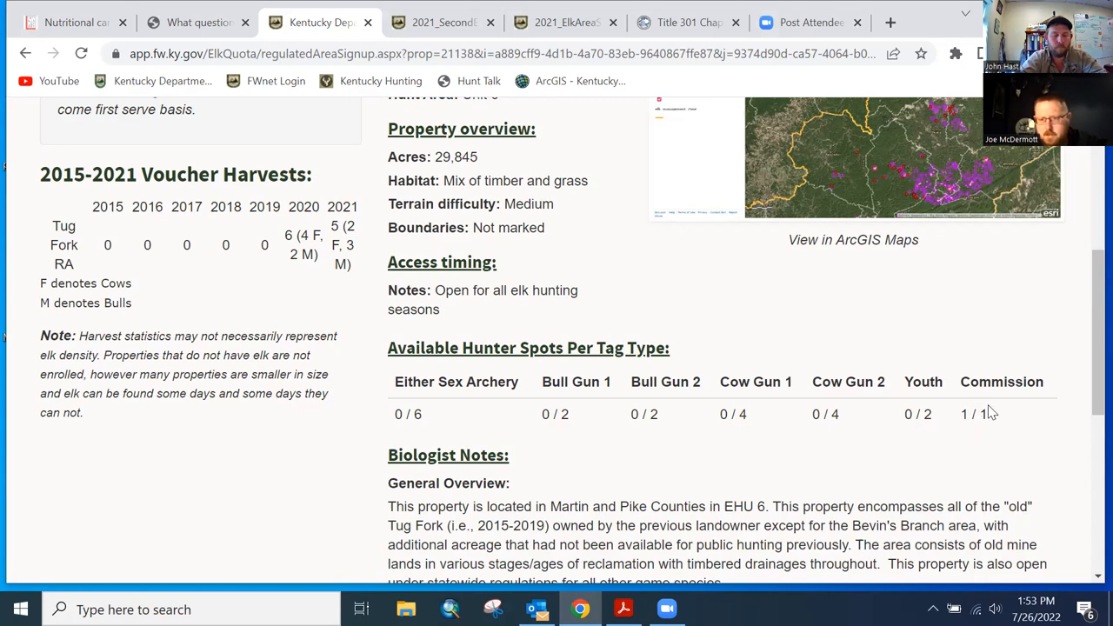
{"action": "mouse_move", "coordinate": [1004, 417]}
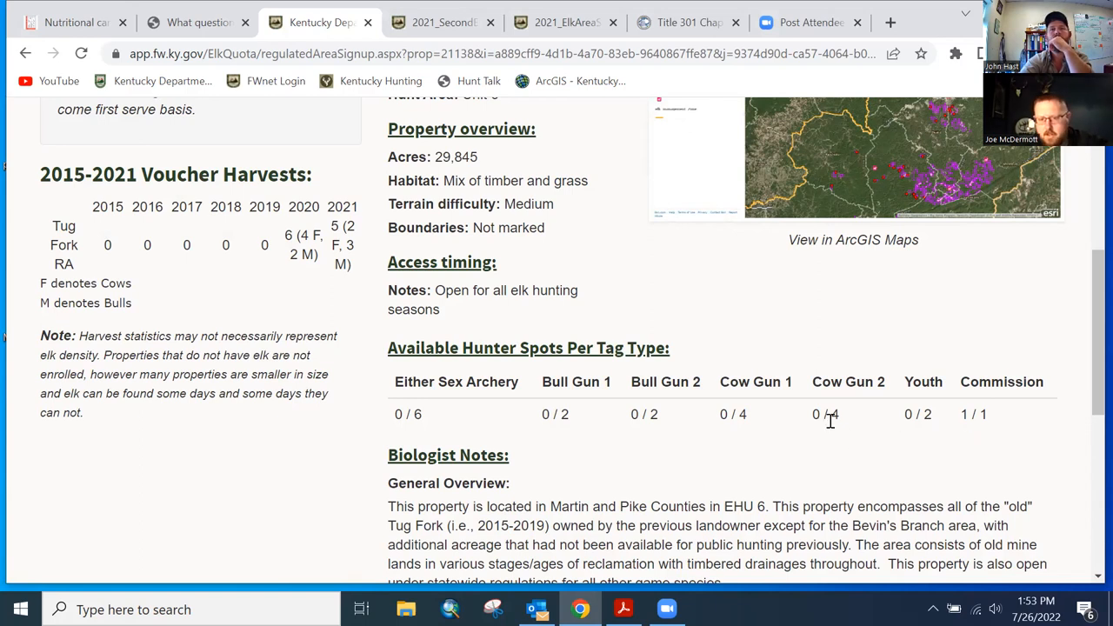
{"action": "mouse_move", "coordinate": [836, 439]}
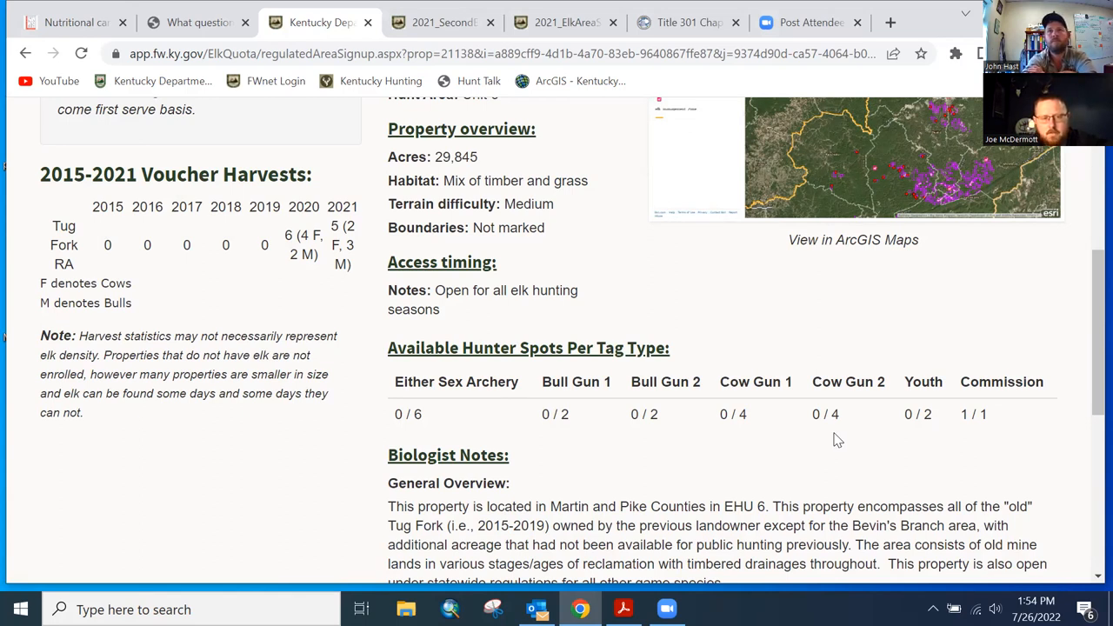
{"action": "mouse_move", "coordinate": [402, 418]}
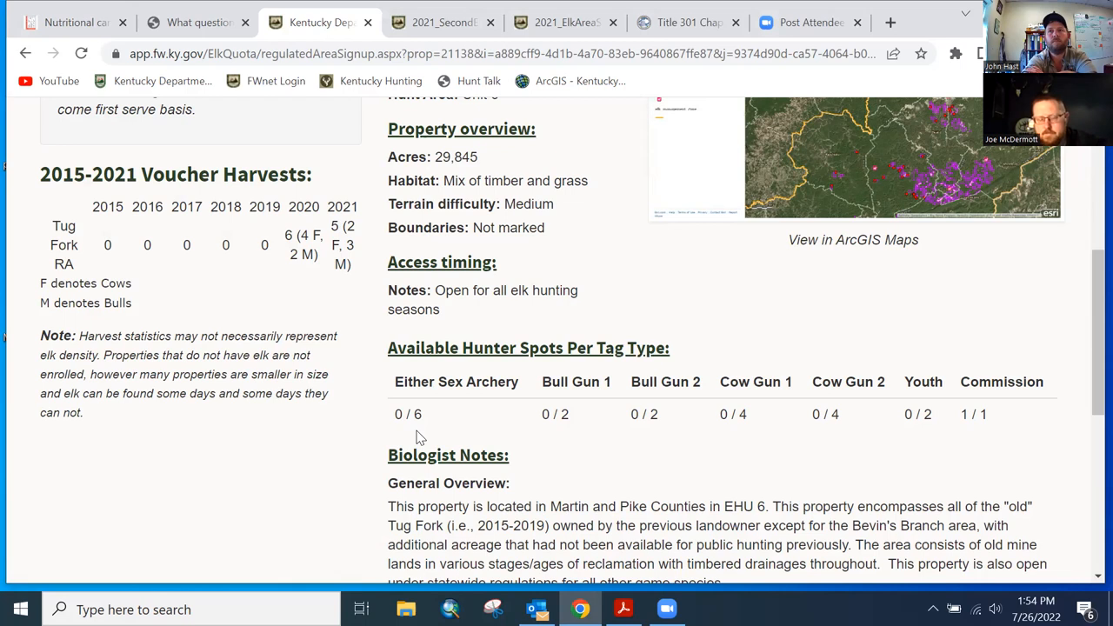
{"action": "mouse_move", "coordinate": [264, 411]}
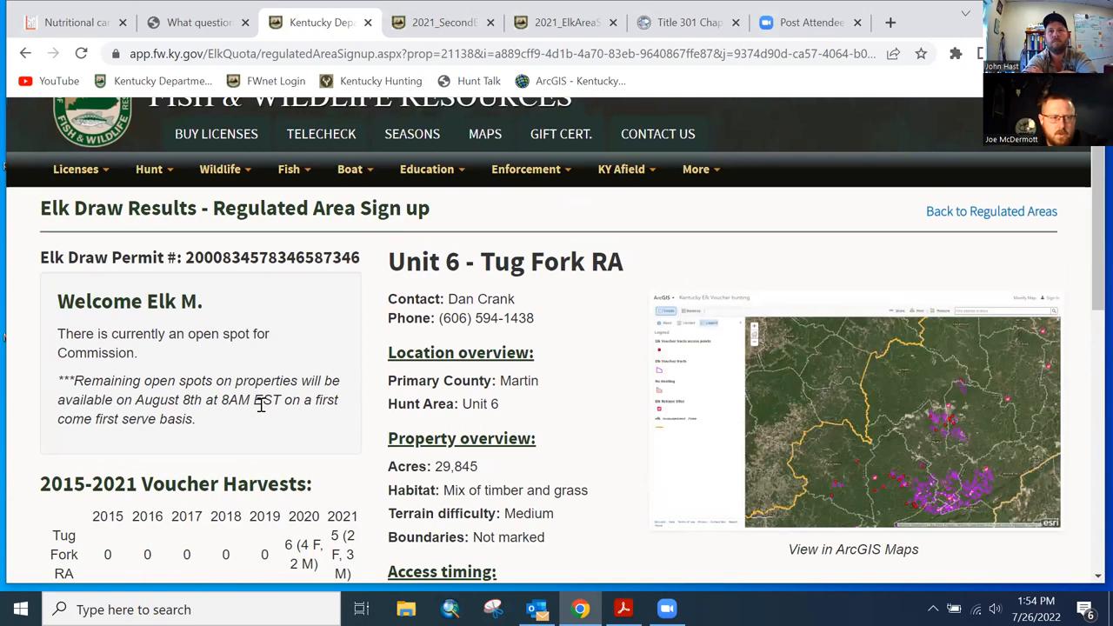
{"action": "mouse_move", "coordinate": [221, 382]}
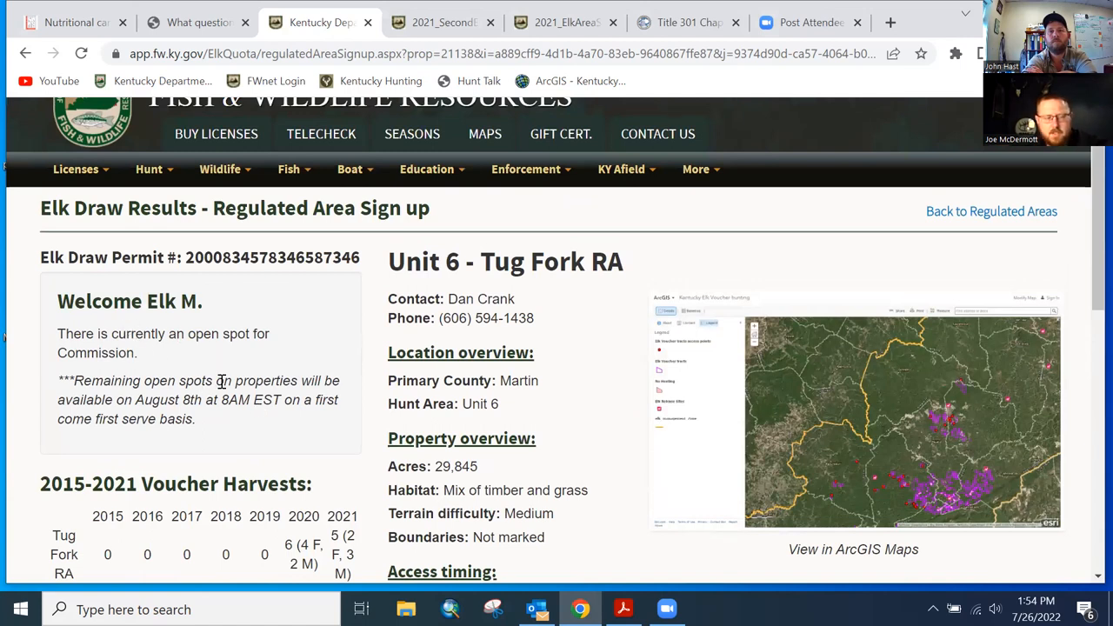
{"action": "mouse_move", "coordinate": [167, 390]}
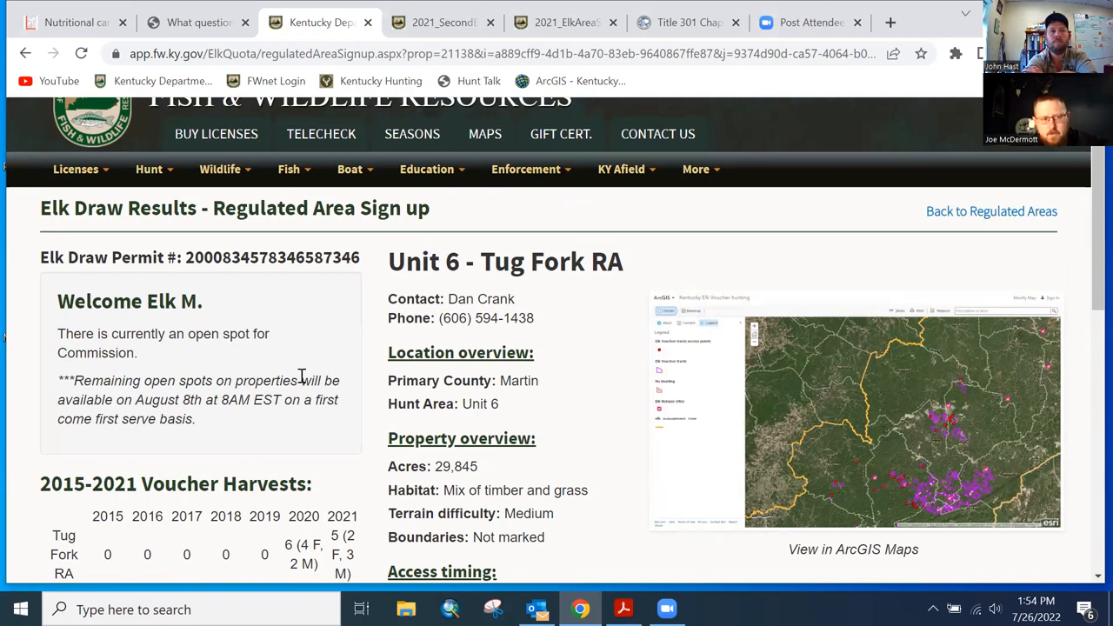
{"action": "mouse_move", "coordinate": [304, 434]}
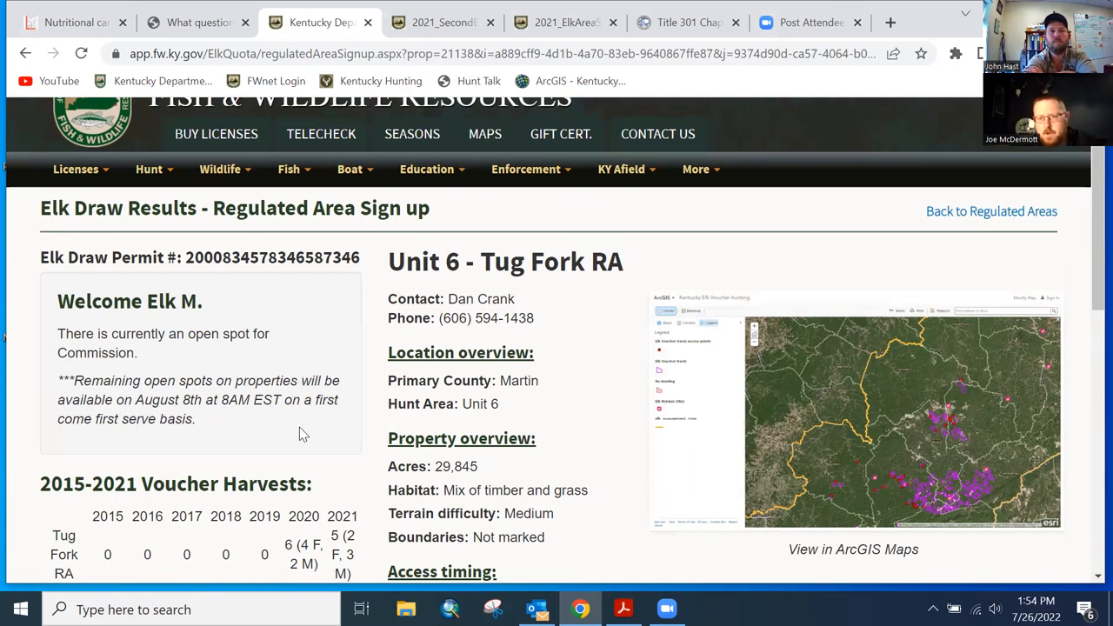
{"action": "mouse_move", "coordinate": [324, 409]}
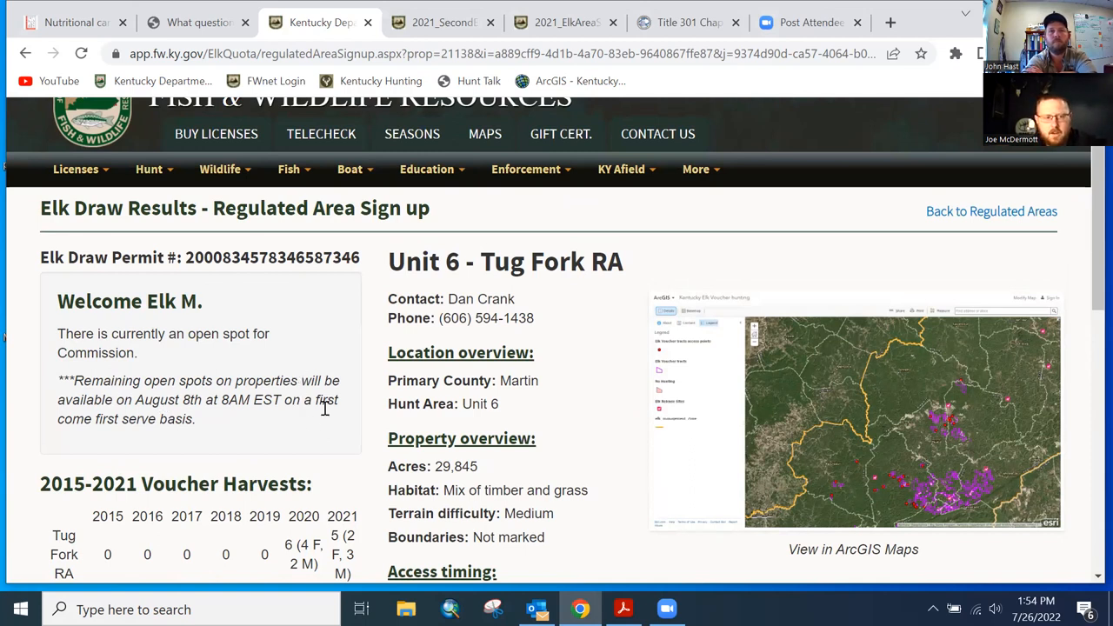
{"action": "mouse_move", "coordinate": [289, 457]}
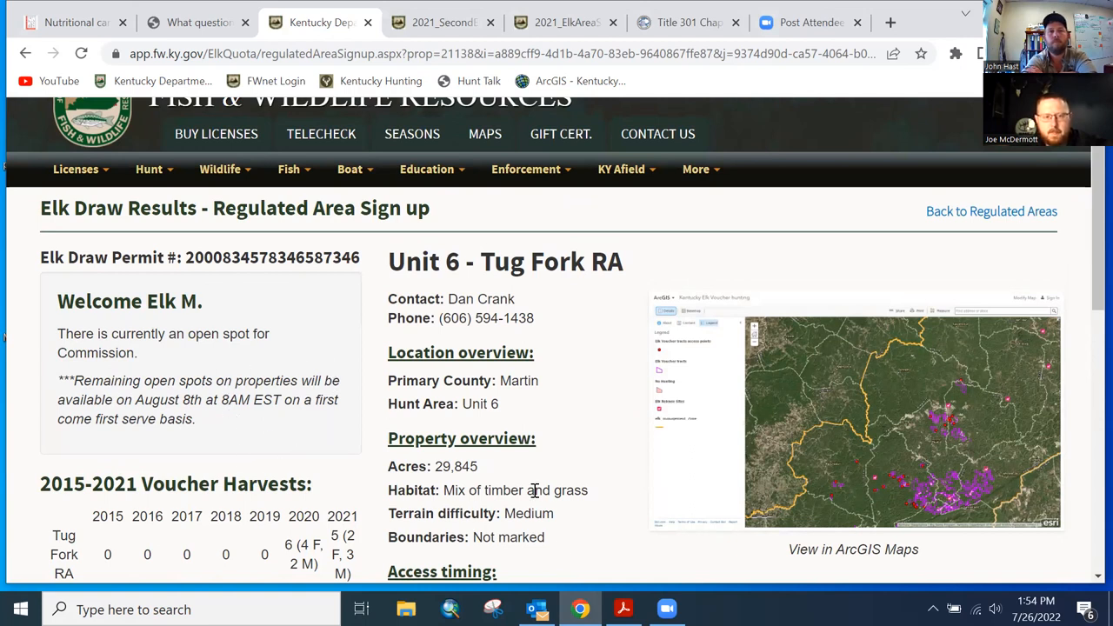
{"action": "left_click", "coordinate": [623, 609]}
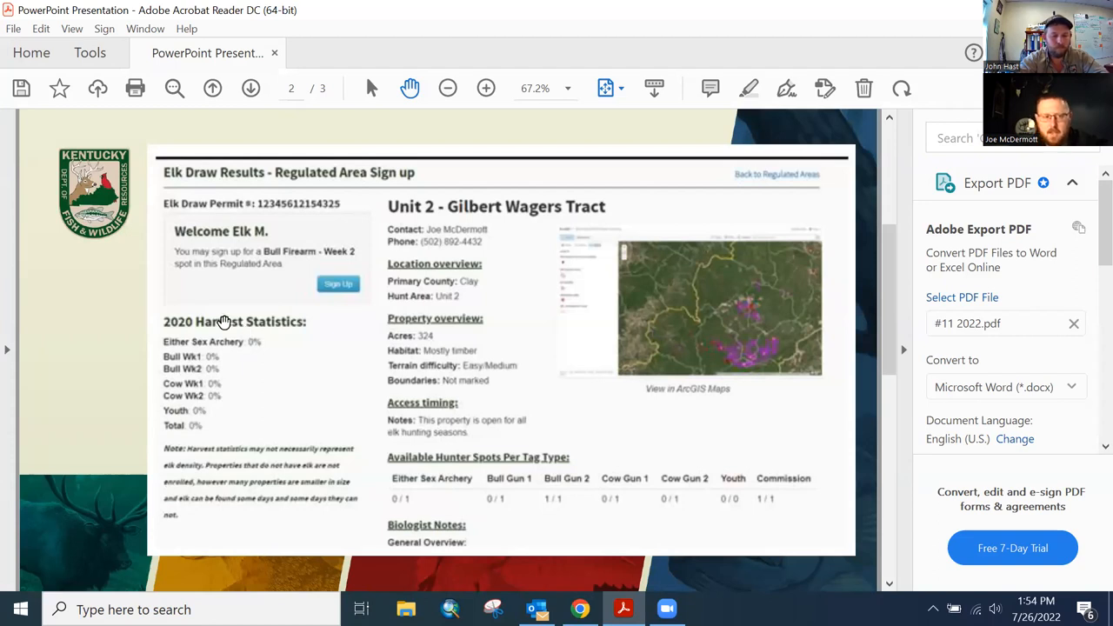
{"action": "mouse_move", "coordinate": [232, 263]}
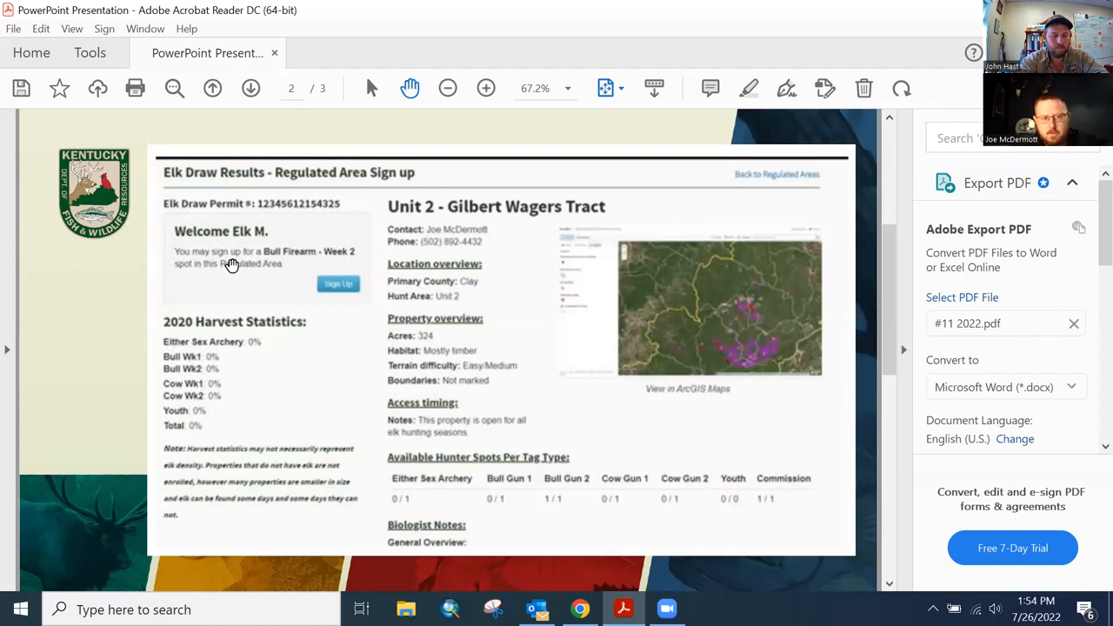
{"action": "mouse_move", "coordinate": [307, 265]}
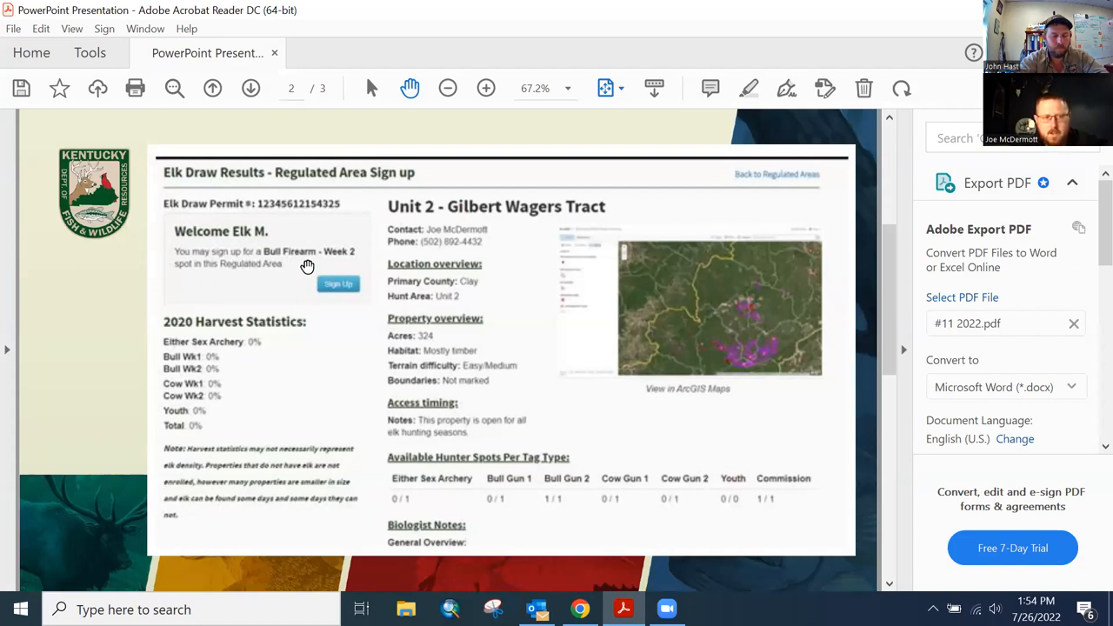
{"action": "mouse_move", "coordinate": [346, 264]}
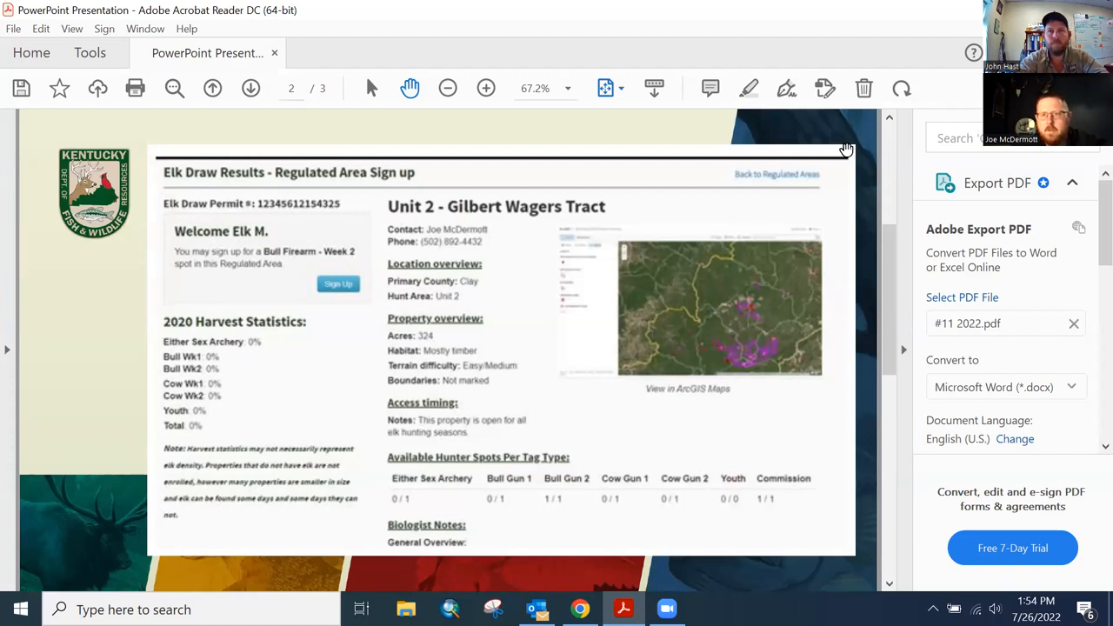
{"action": "mouse_move", "coordinate": [753, 159]}
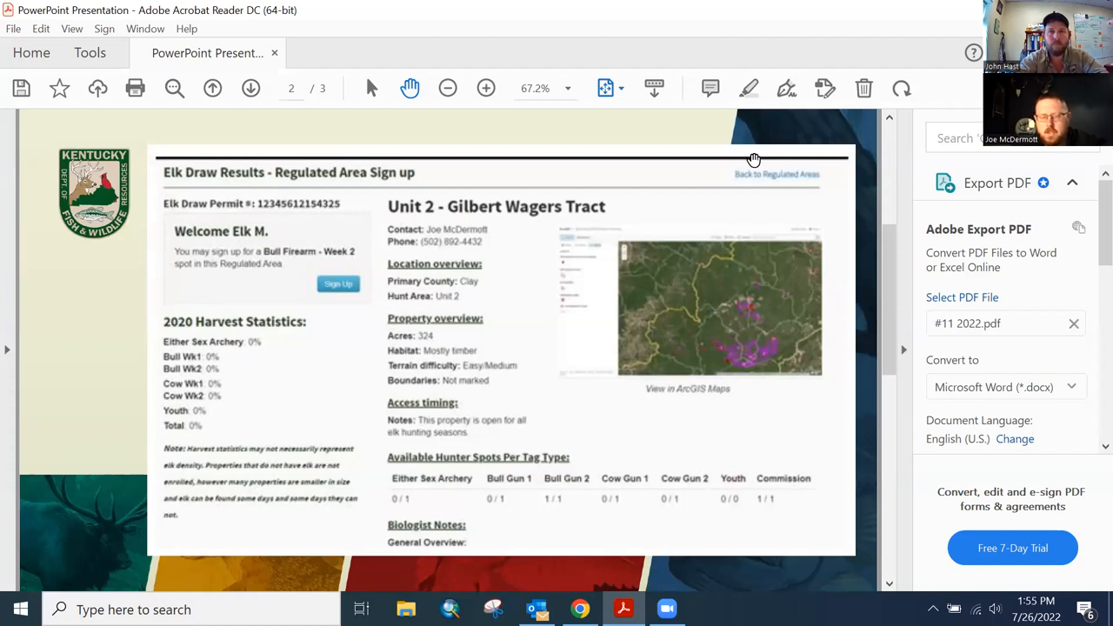
{"action": "mouse_move", "coordinate": [417, 323]}
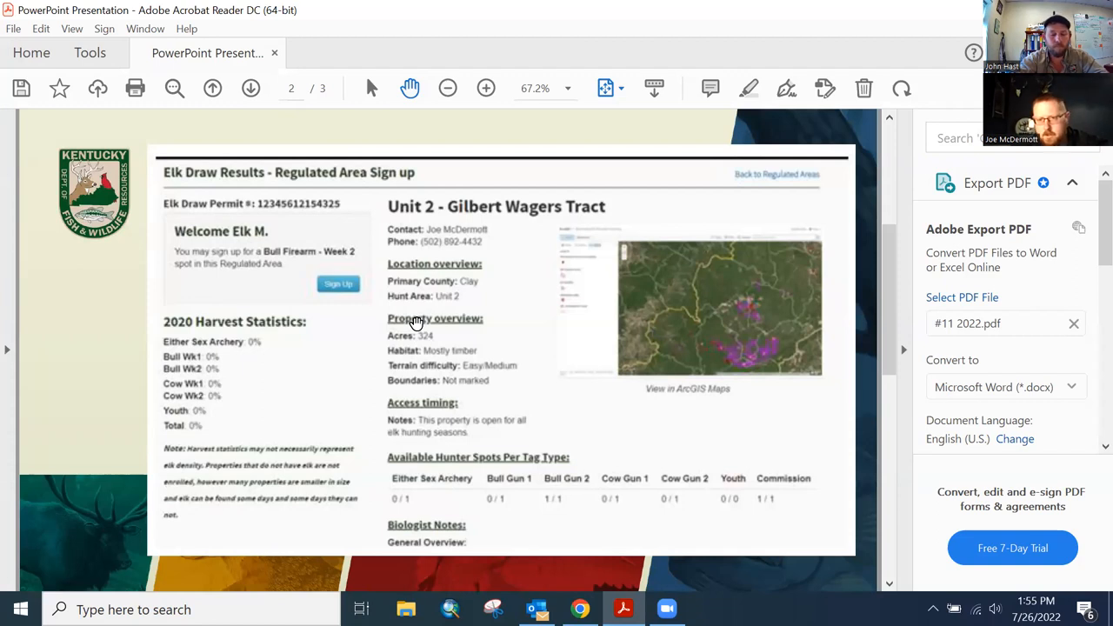
{"action": "mouse_move", "coordinate": [336, 338]}
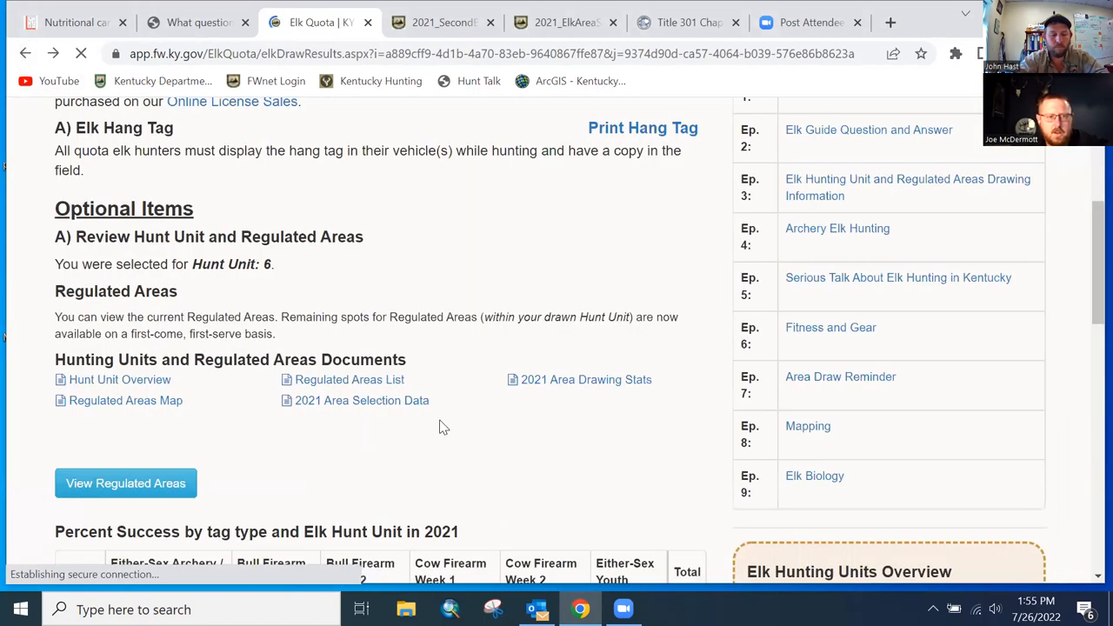
{"action": "mouse_move", "coordinate": [328, 426]}
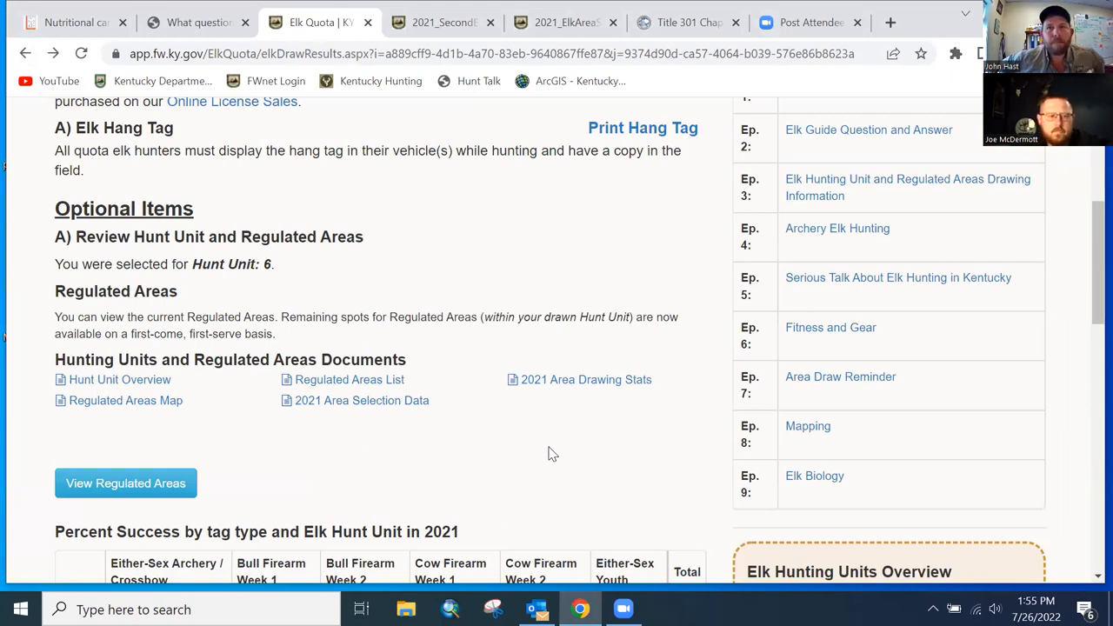
Open the Regulated Areas list from the Elk Draw Results page
{"action": "left_click", "coordinate": [349, 379]}
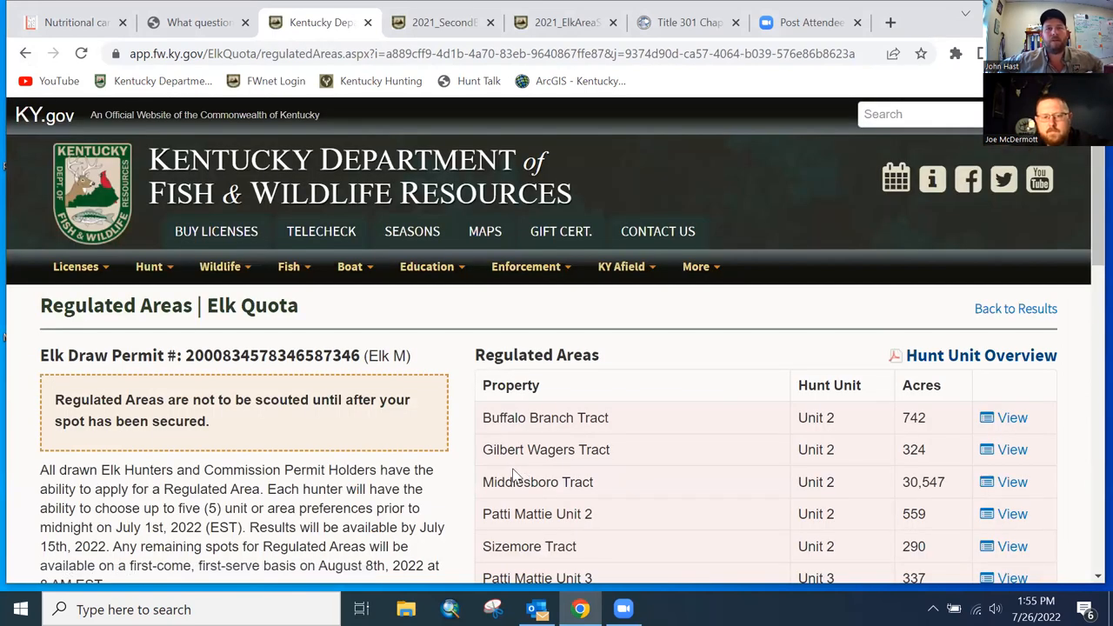
Scroll the Regulated Areas table to Unit 6 and open the Tug Fork RA details
{"action": "scroll", "scroll_direction": "down", "scroll_amount": 3}
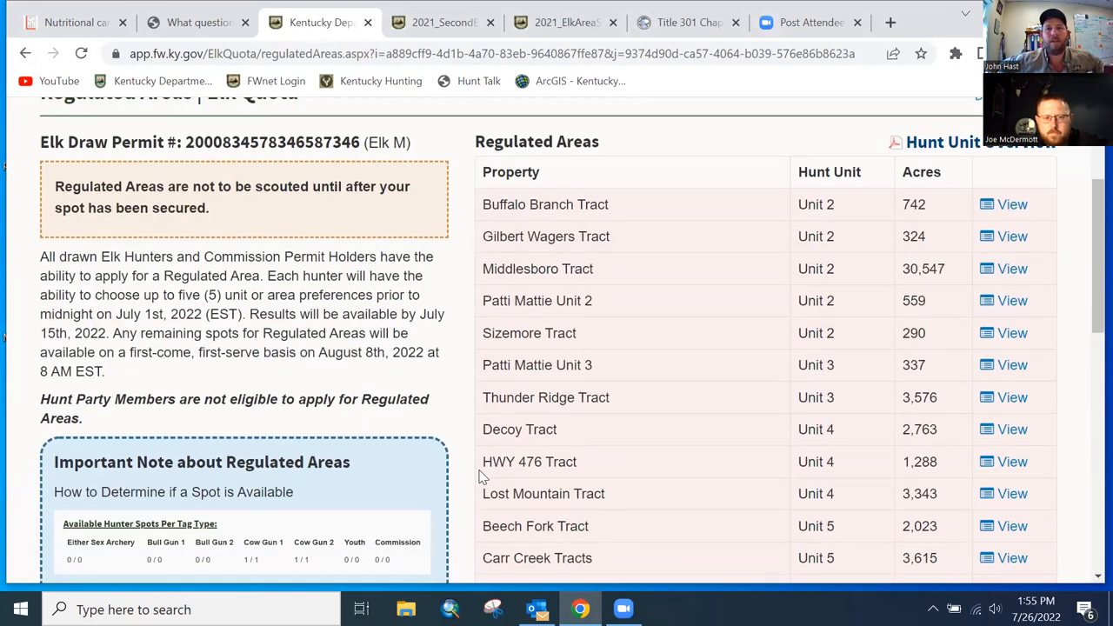
{"action": "scroll", "scroll_direction": "down", "scroll_amount": 3}
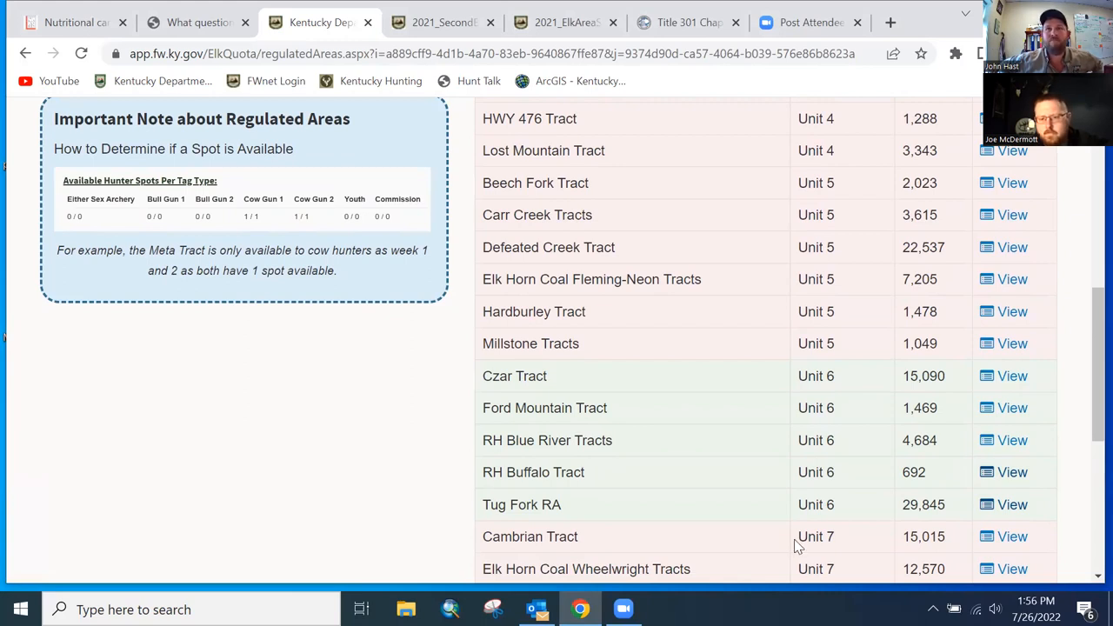
{"action": "left_click", "coordinate": [1012, 504]}
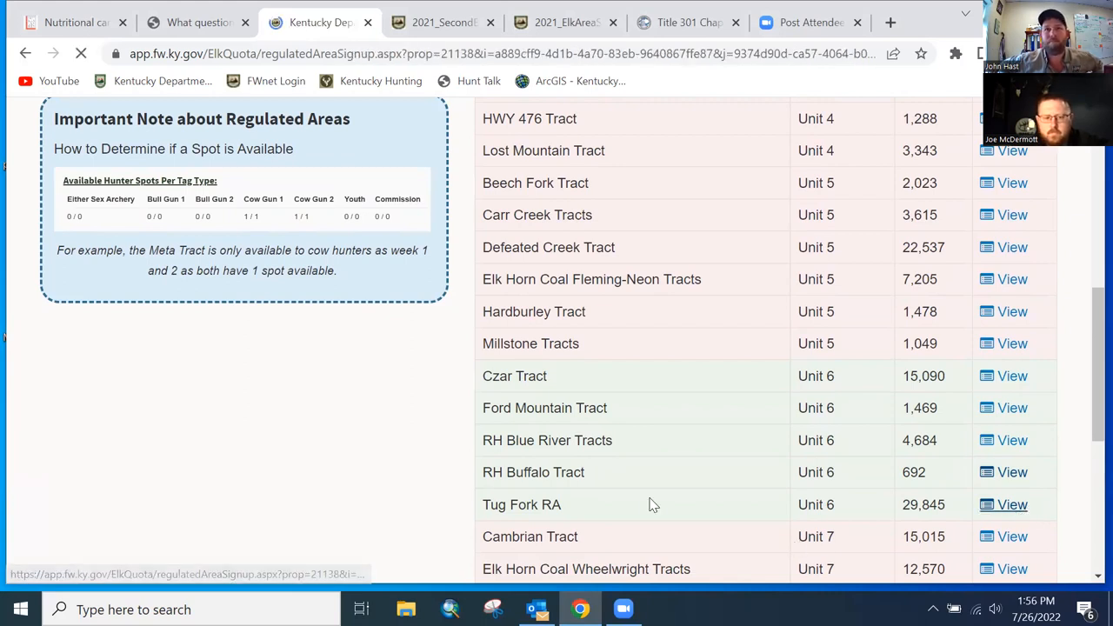
{"action": "left_click", "coordinate": [1011, 504]}
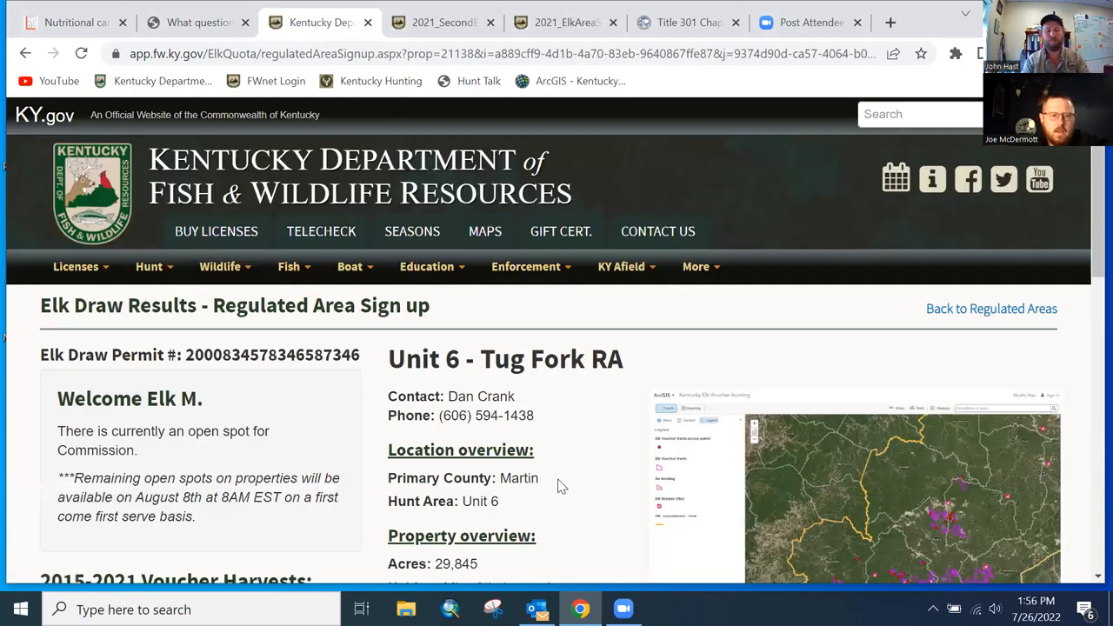
{"action": "scroll", "scroll_direction": "down", "scroll_amount": 3}
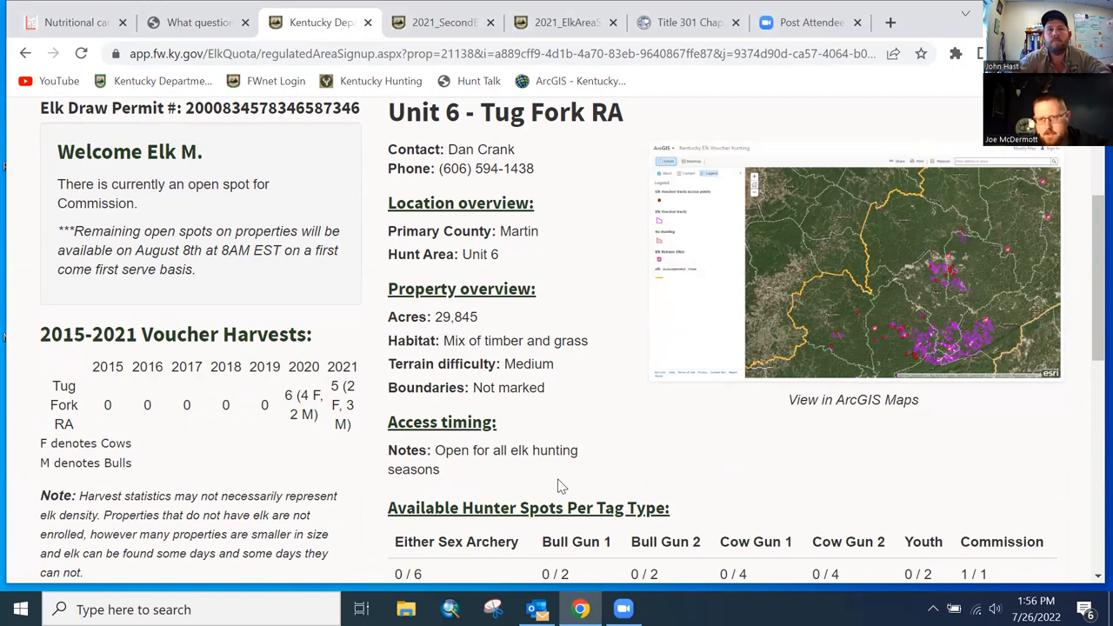
{"action": "scroll", "scroll_direction": "down", "scroll_amount": 3}
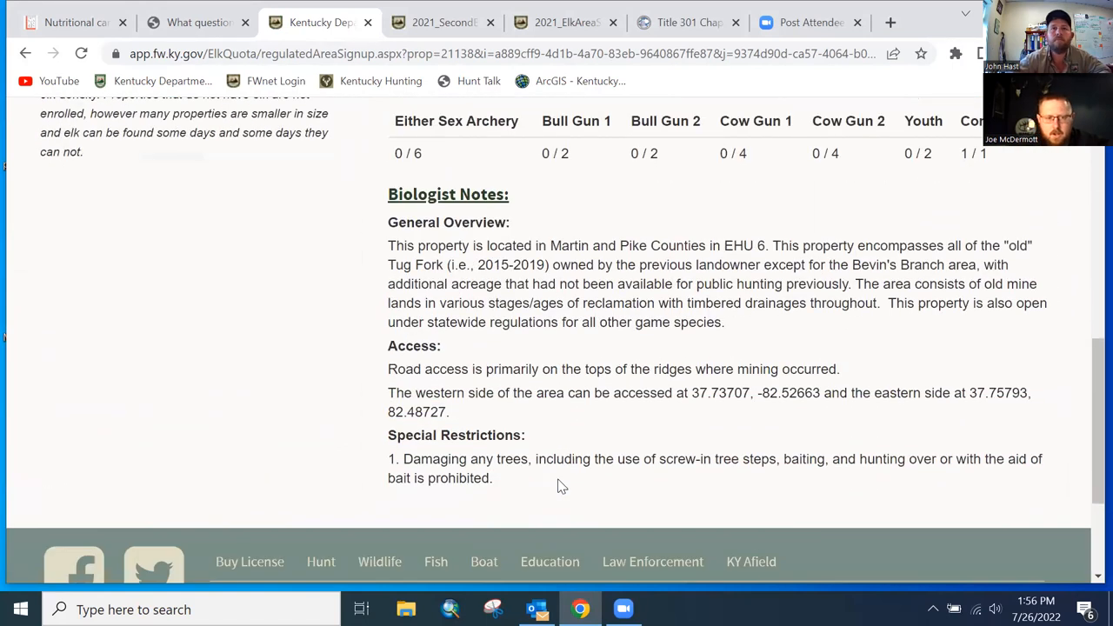
{"action": "scroll", "scroll_direction": "down", "scroll_amount": 3}
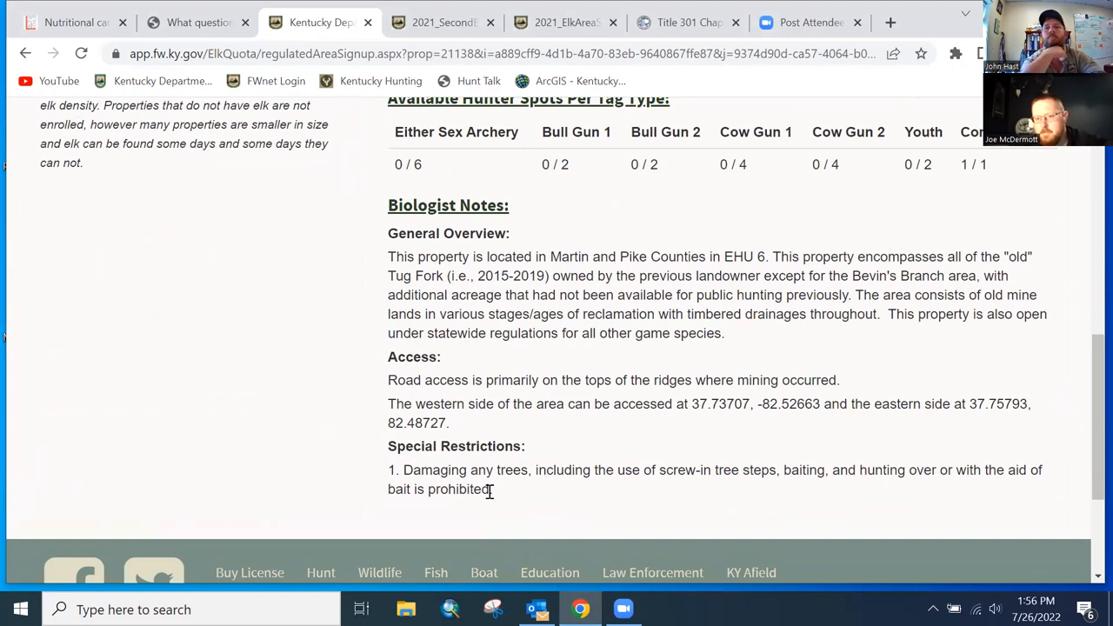
{"action": "scroll", "scroll_direction": "down", "scroll_amount": 3}
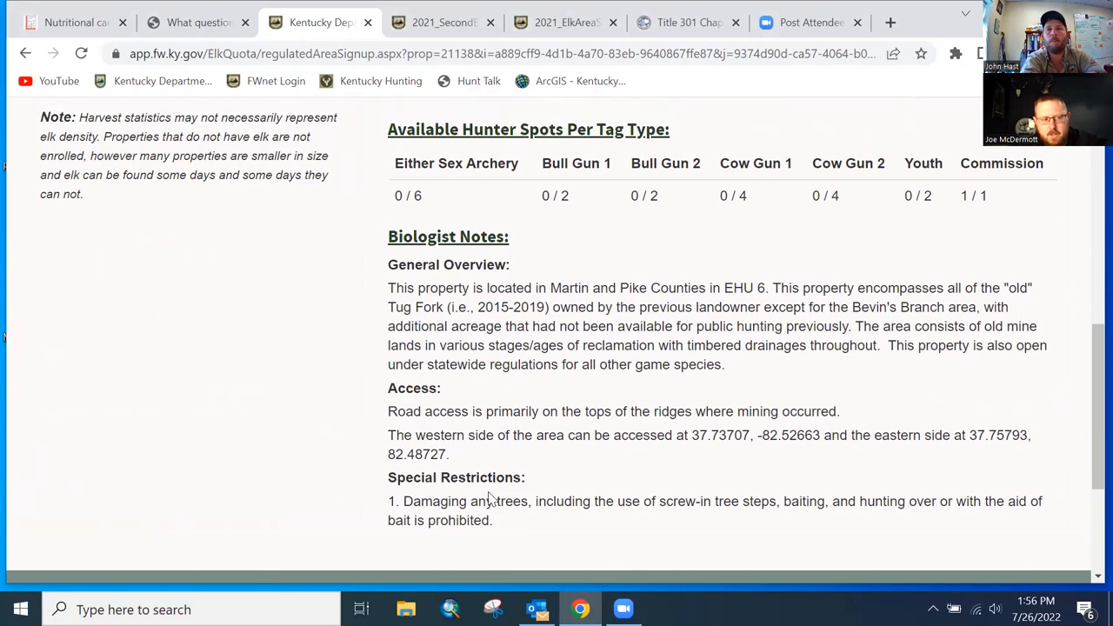
{"action": "scroll", "scroll_direction": "up", "scroll_amount": 3}
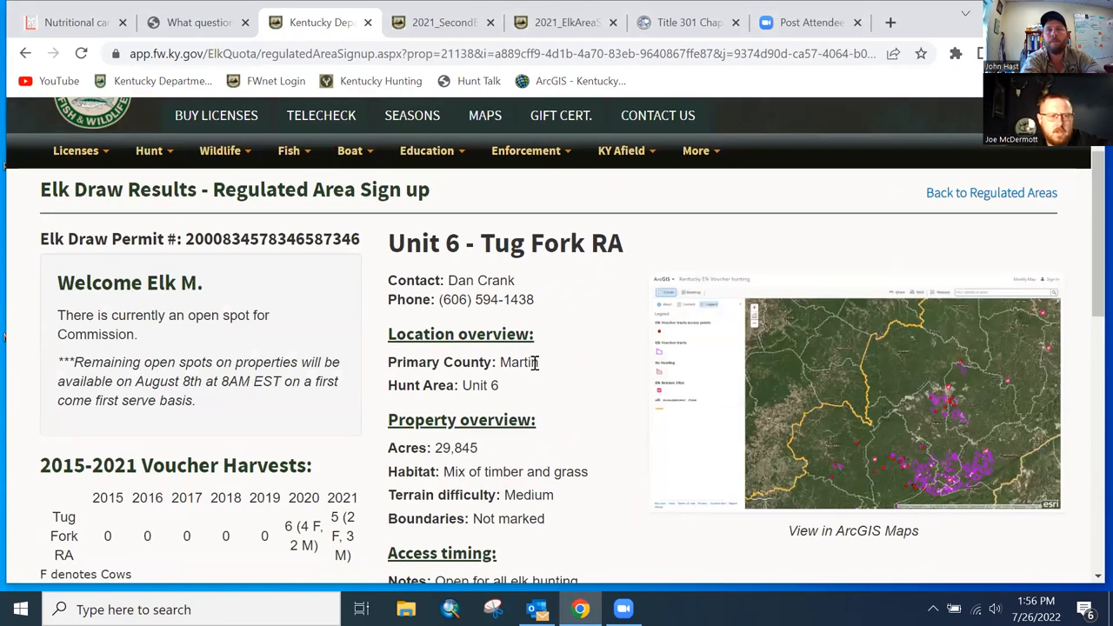
{"action": "scroll", "scroll_direction": "down", "scroll_amount": 3}
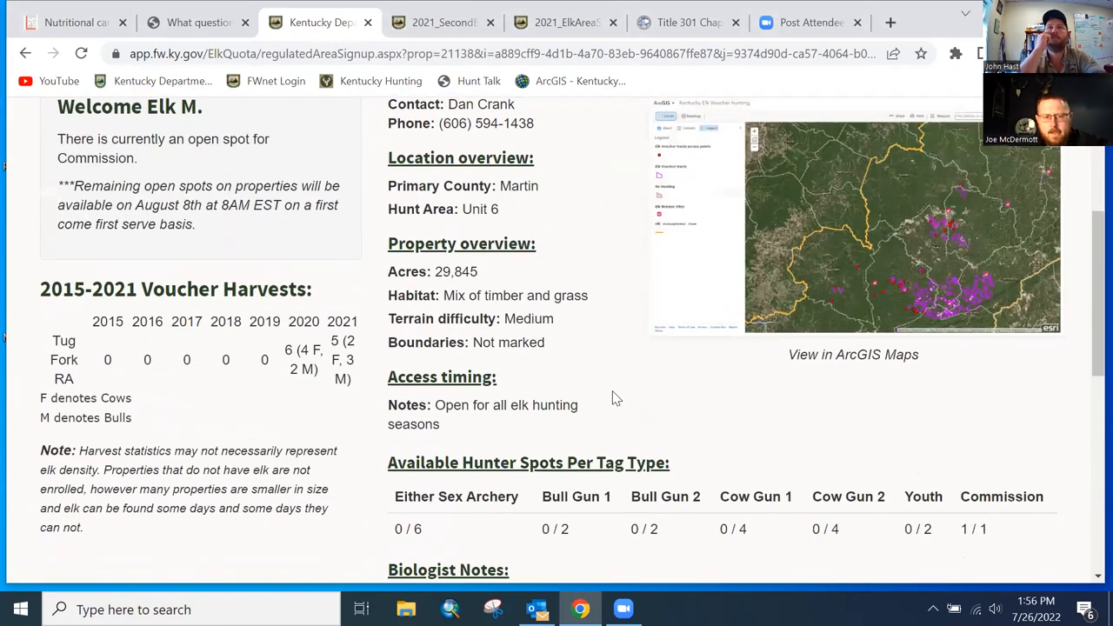
{"action": "scroll", "scroll_direction": "down", "scroll_amount": 3}
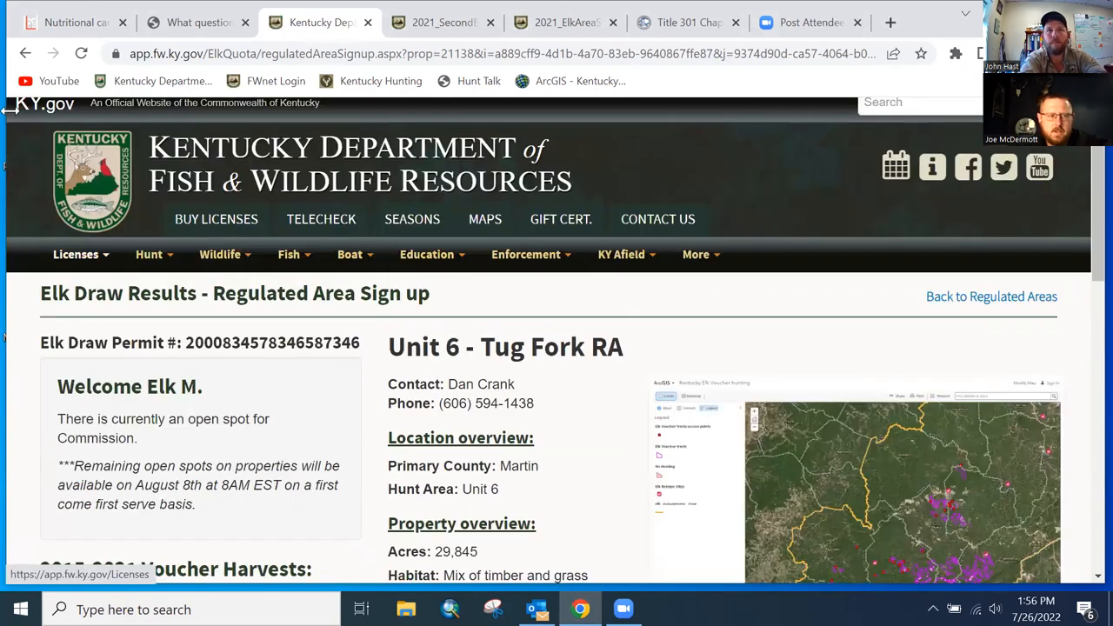
Return to the Regulated Areas list and scroll past the Tug Fork RA row
{"action": "left_click", "coordinate": [991, 296]}
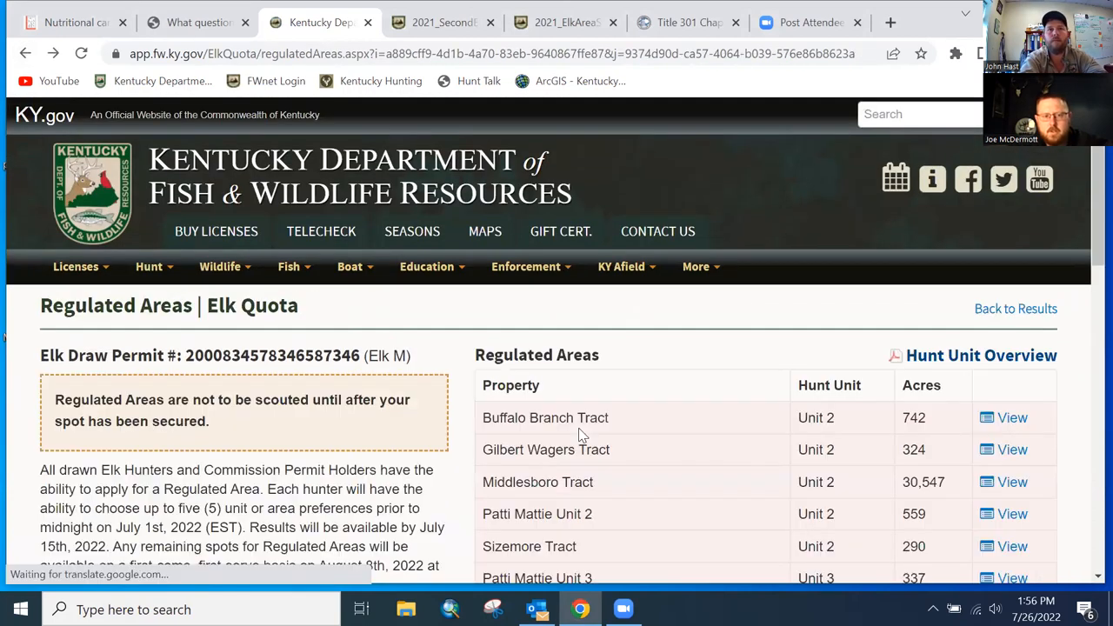
{"action": "scroll", "scroll_direction": "down", "scroll_amount": 3}
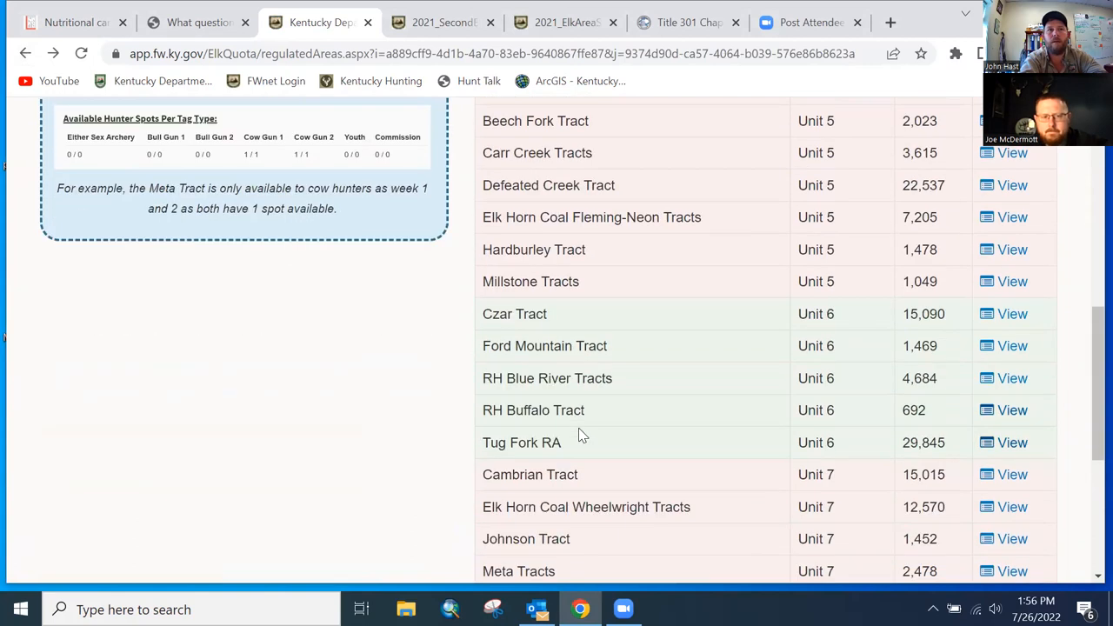
{"action": "scroll", "scroll_direction": "up", "scroll_amount": 3}
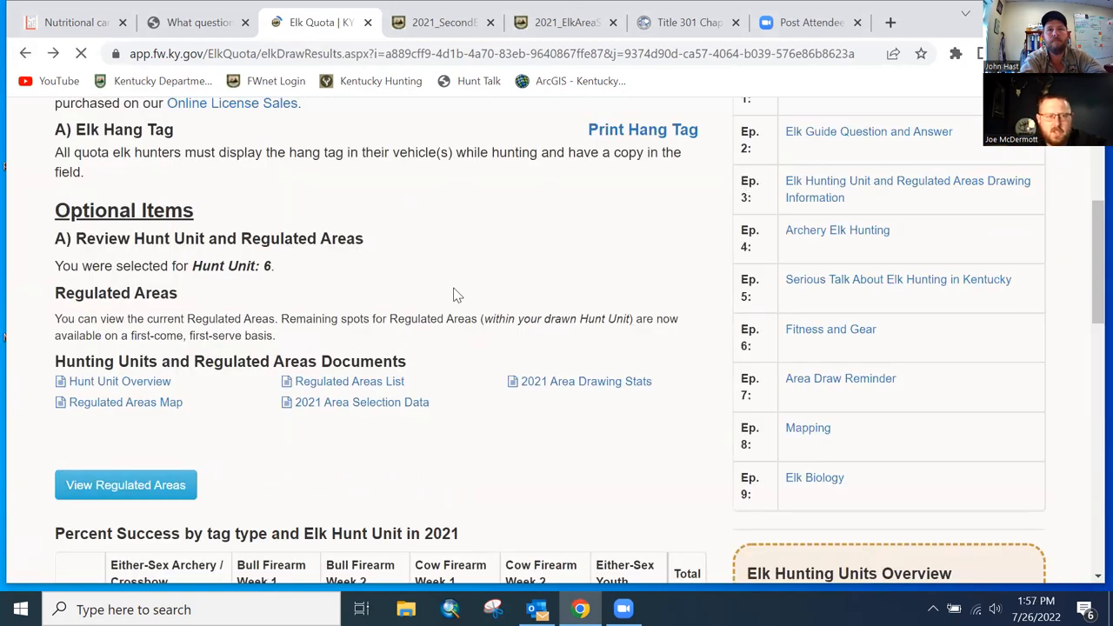
{"action": "scroll", "scroll_direction": "up", "scroll_amount": 3}
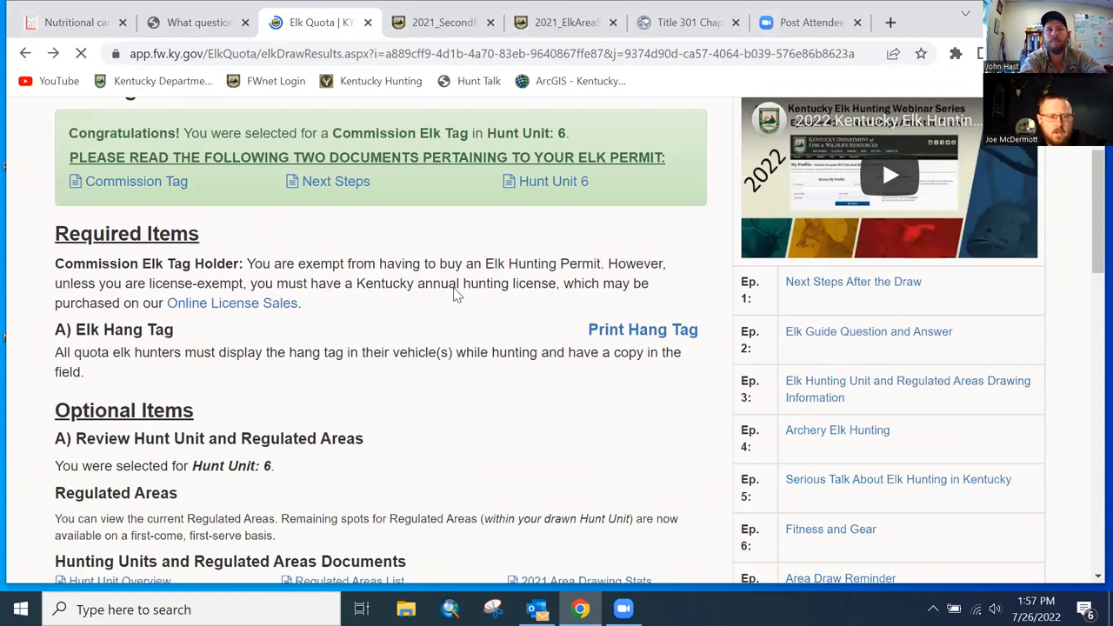
{"action": "scroll", "scroll_direction": "down", "scroll_amount": 3}
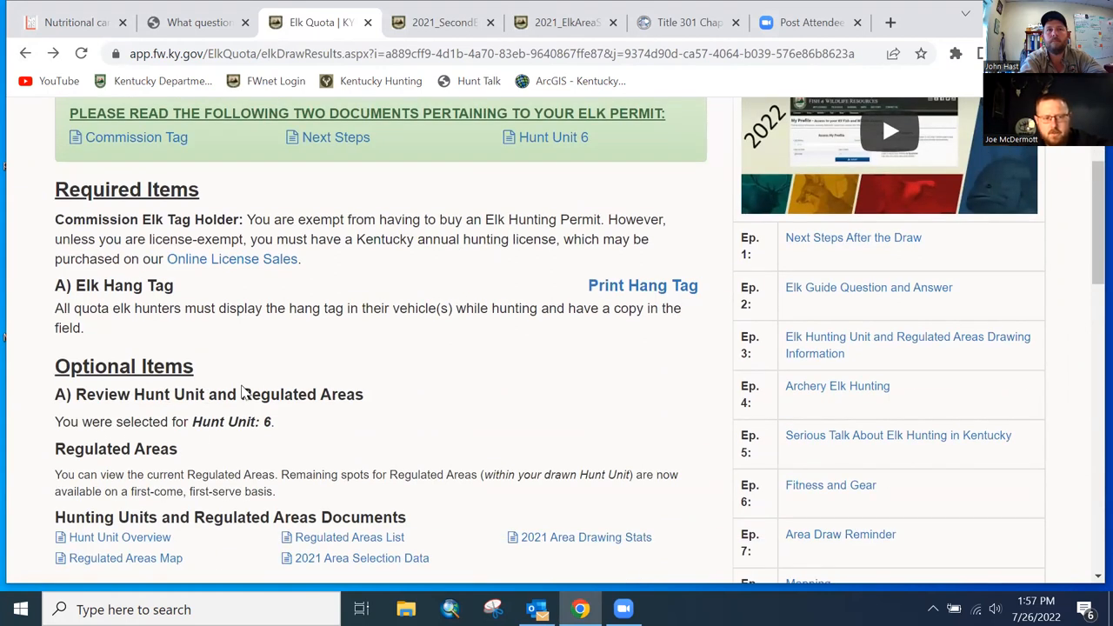
{"action": "mouse_move", "coordinate": [318, 442]}
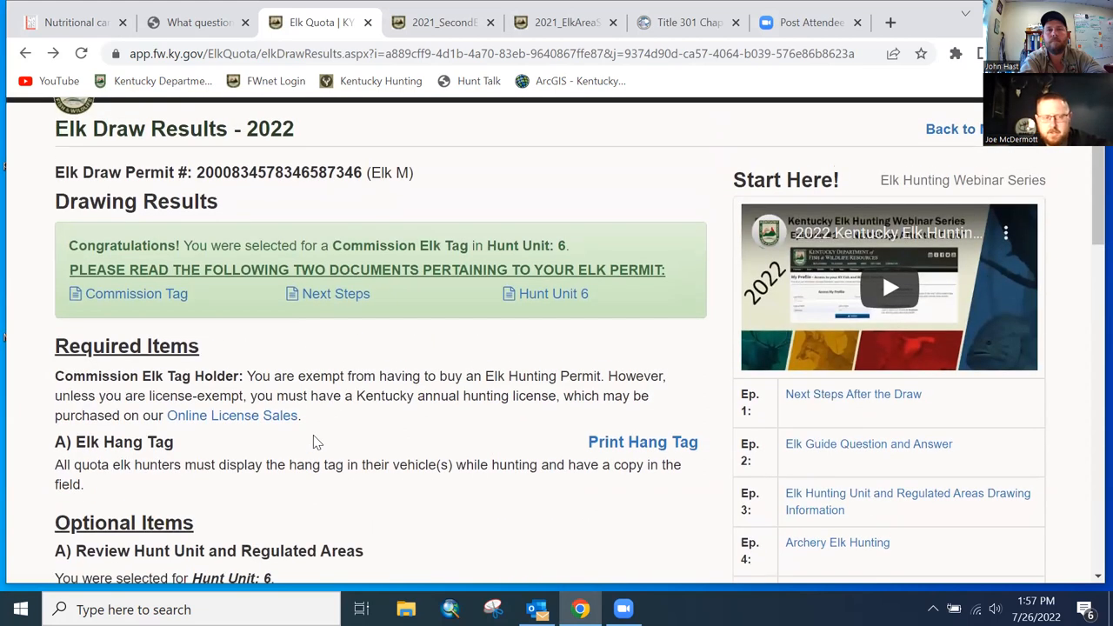
{"action": "scroll", "scroll_direction": "down", "scroll_amount": 3}
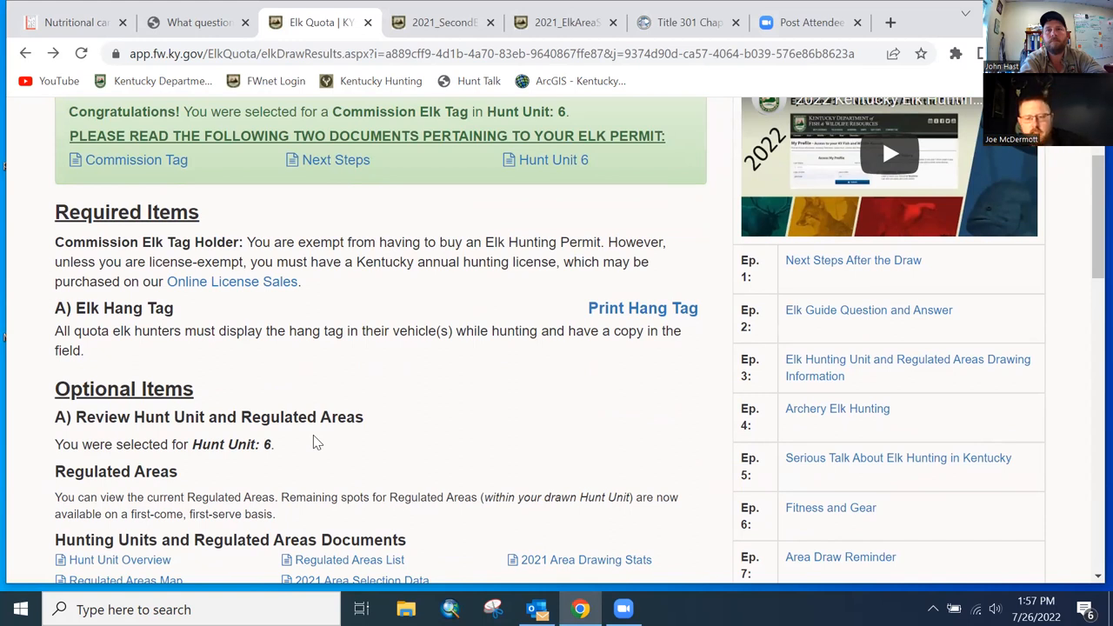
{"action": "scroll", "scroll_direction": "down", "scroll_amount": 3}
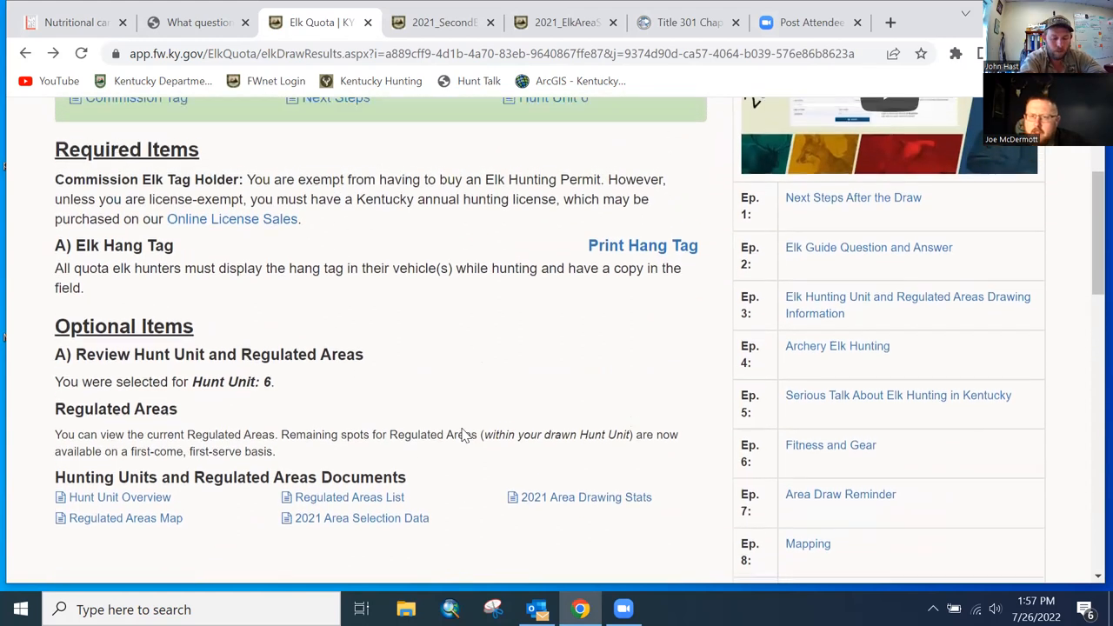
{"action": "scroll", "scroll_direction": "down", "scroll_amount": 3}
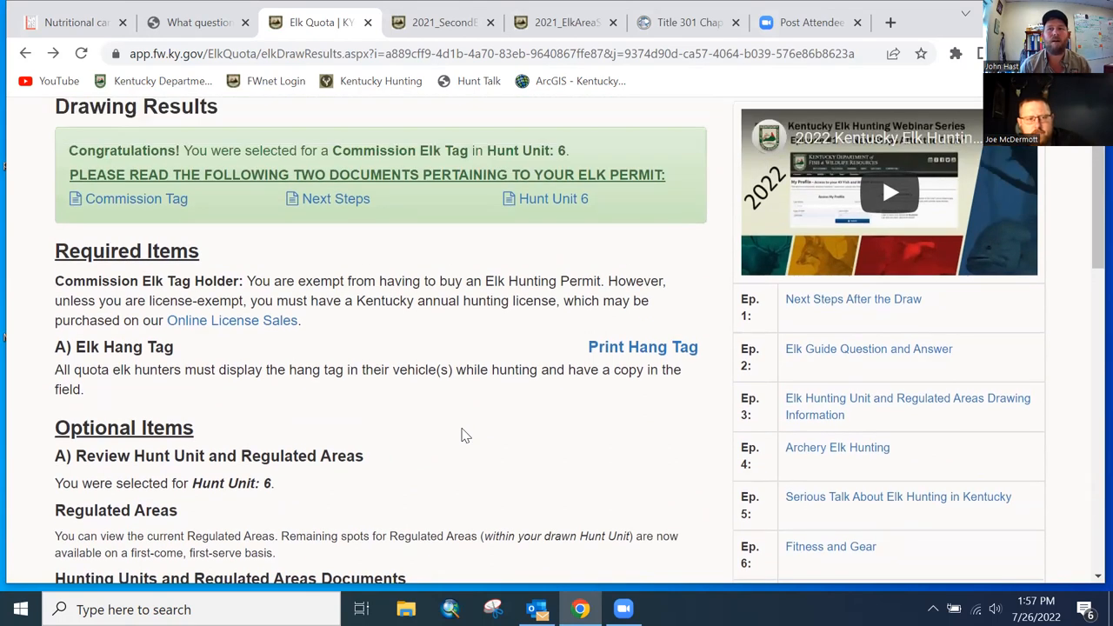
{"action": "scroll", "scroll_direction": "up", "scroll_amount": 3}
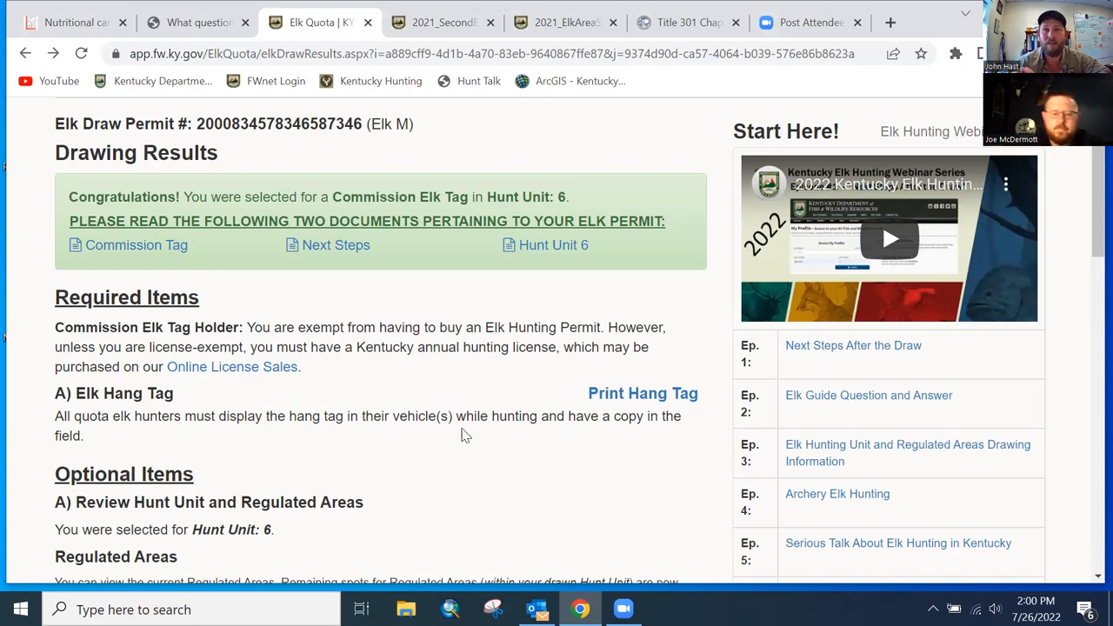
{"action": "scroll", "scroll_direction": "down", "scroll_amount": 3}
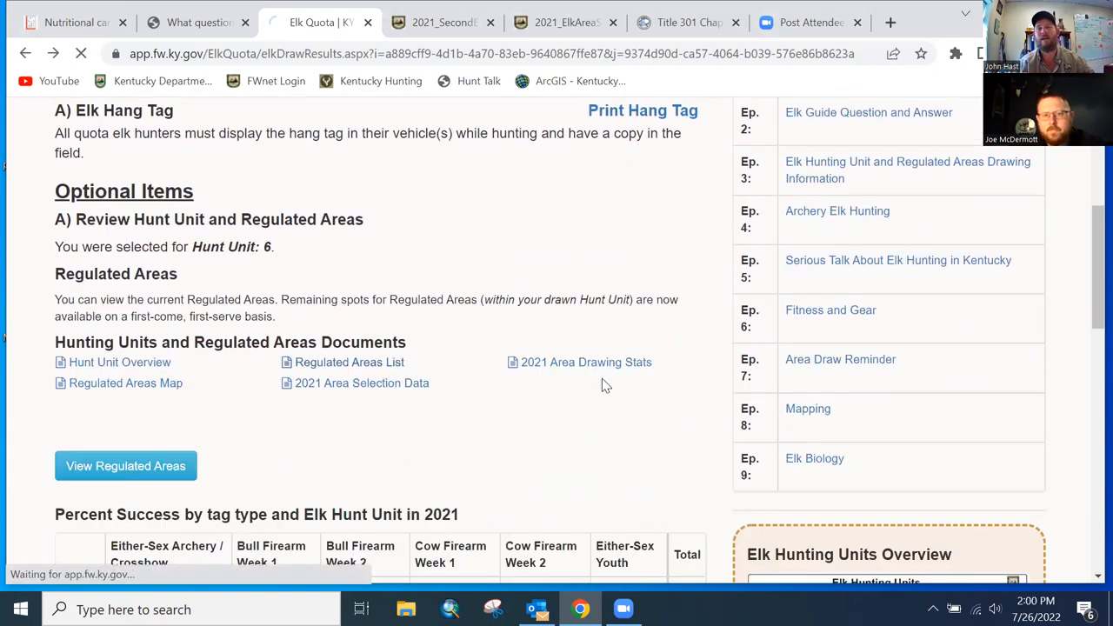
Open the Regulated Areas list and scroll to the Unit 5–7 tracts, including Tug Fork RA
{"action": "left_click", "coordinate": [126, 465]}
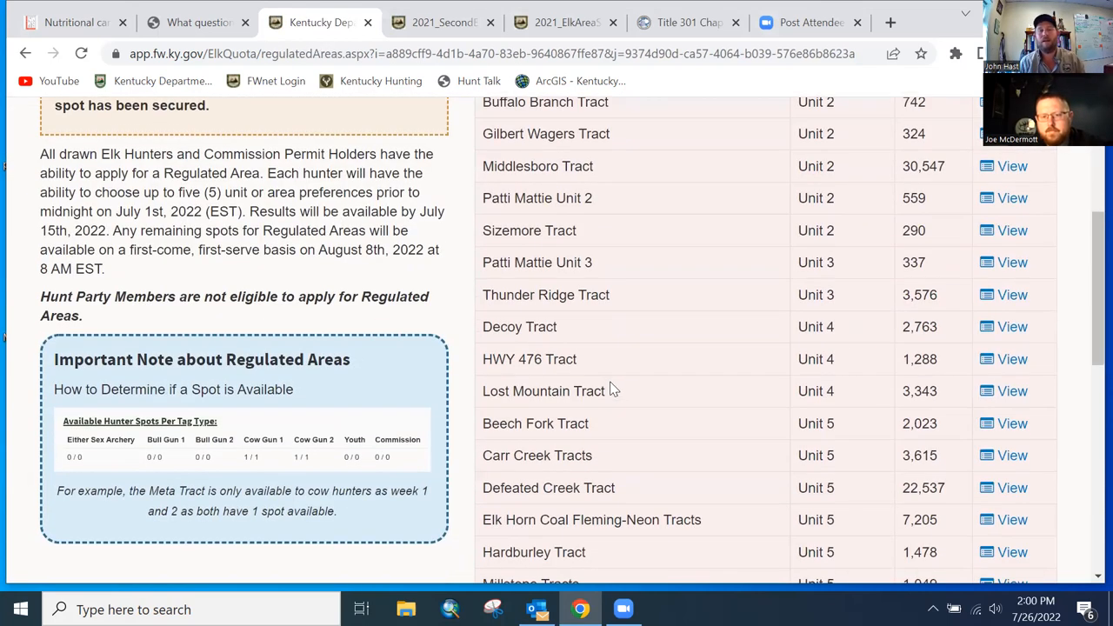
{"action": "scroll", "scroll_direction": "down", "scroll_amount": 3}
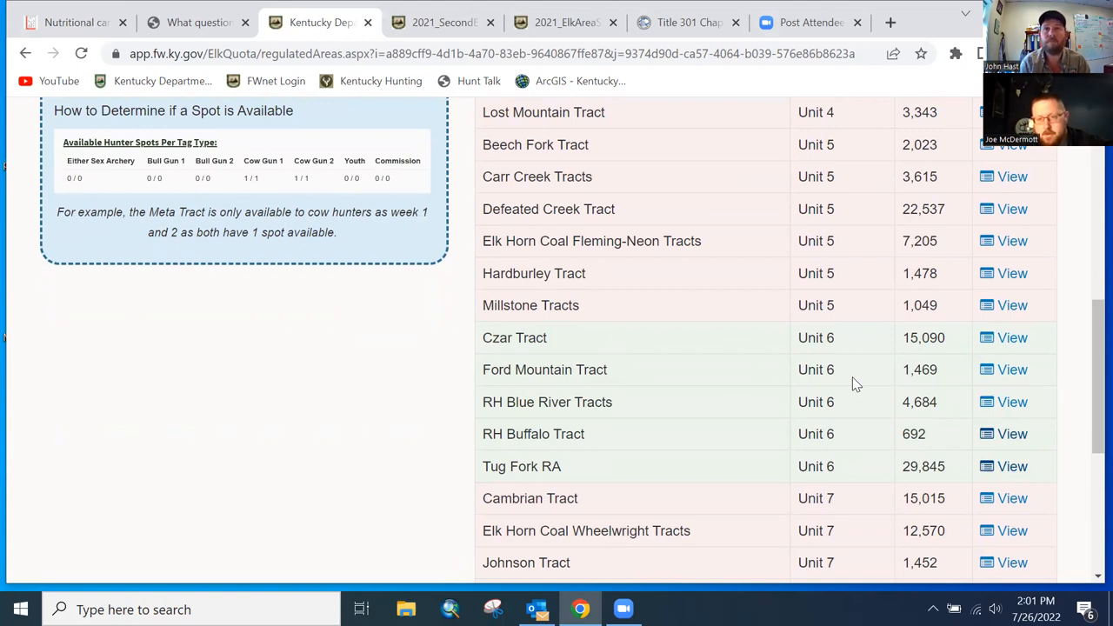
{"action": "mouse_move", "coordinate": [1052, 328]}
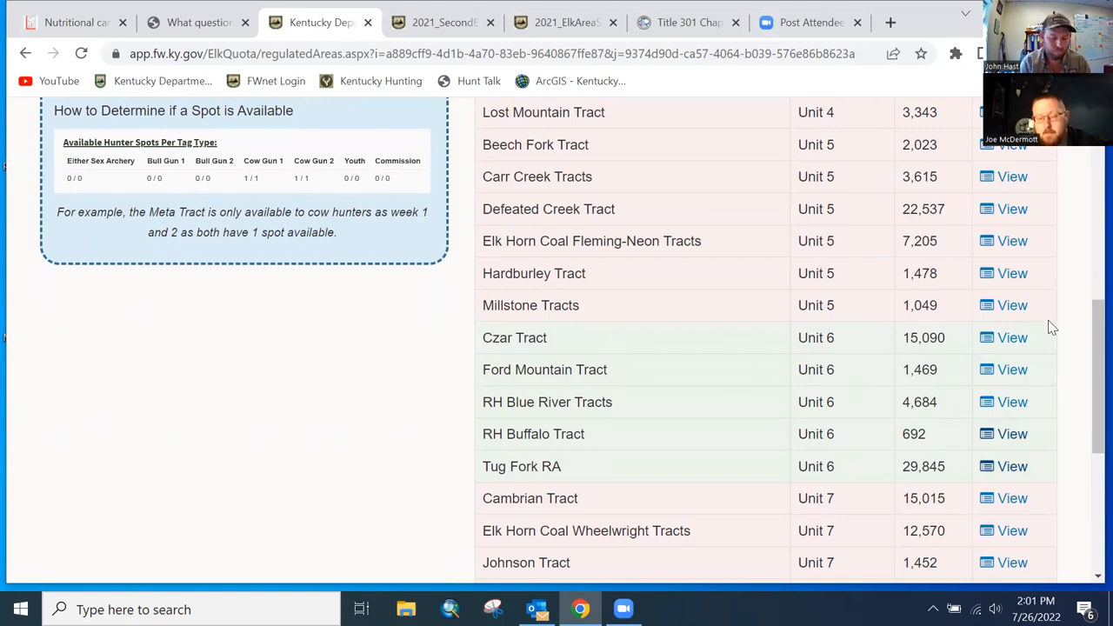